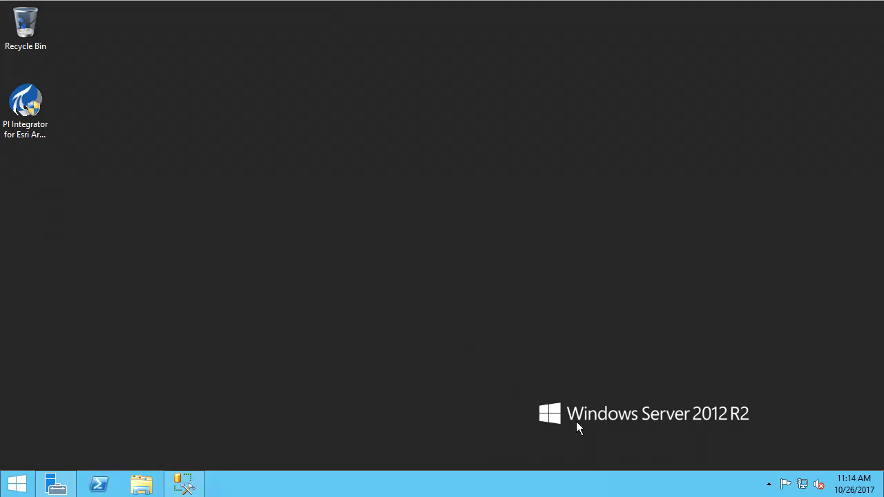
mouse_move(599, 441)
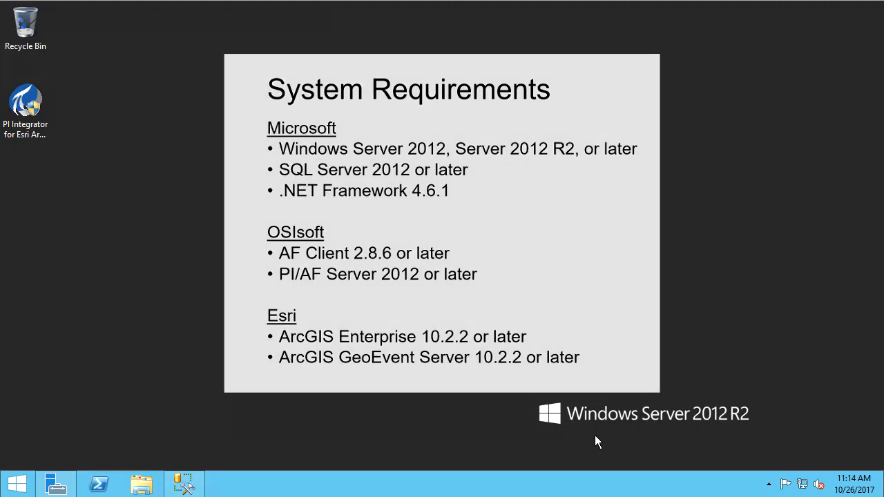
Connect SSMS to .\sqlexpress and view the current user's login Server Roles page.
click(182, 483)
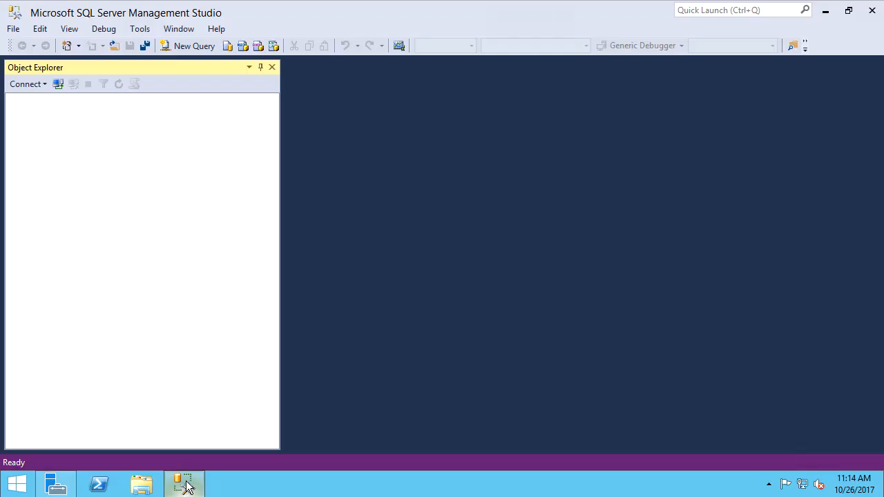
mouse_move(213, 290)
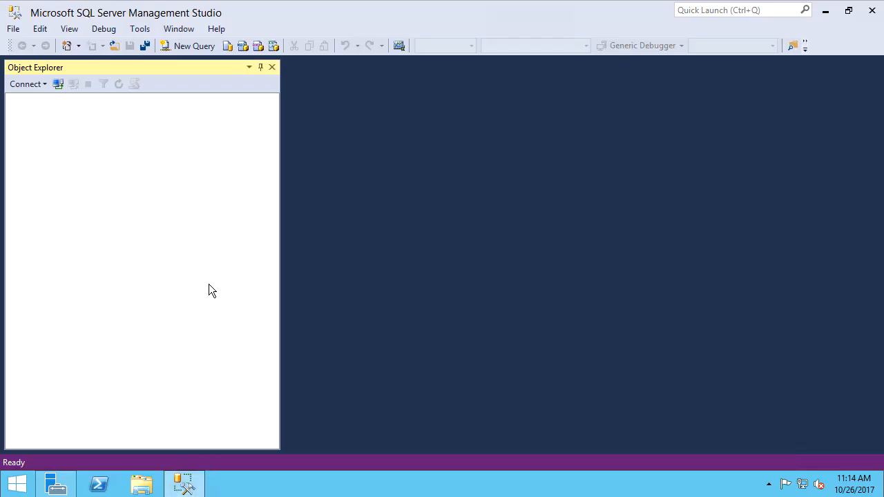
mouse_move(94, 127)
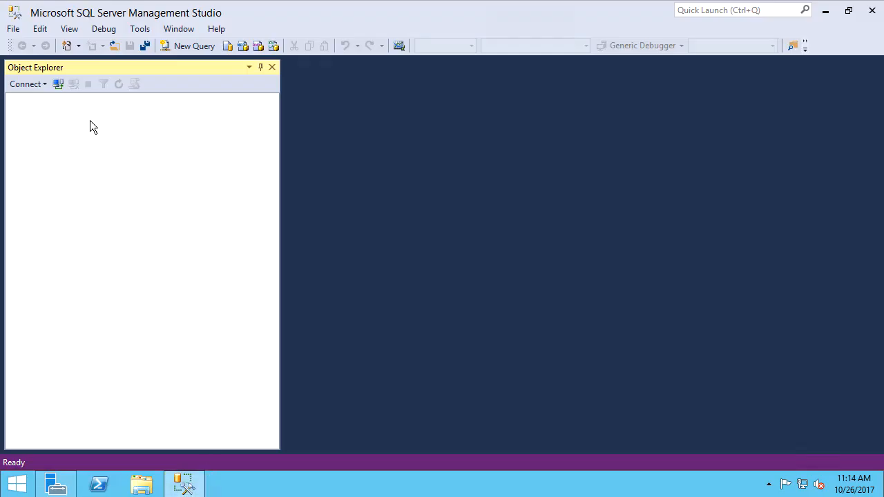
click(58, 84)
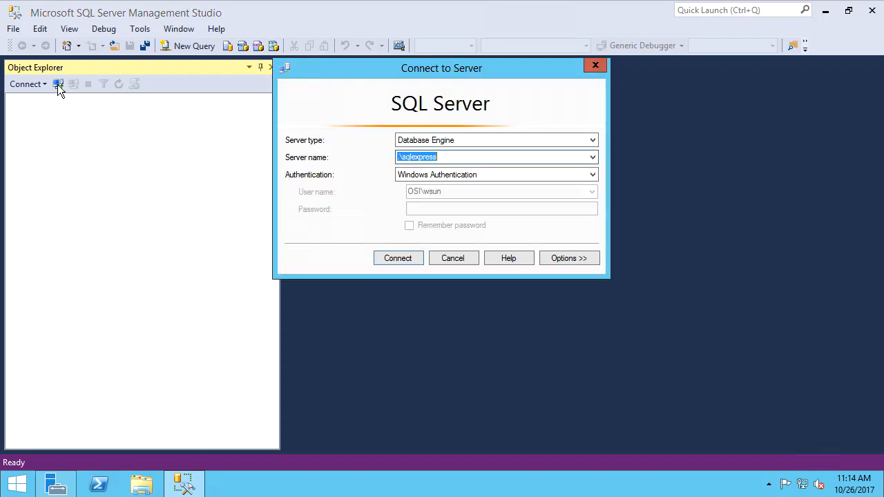
mouse_move(371, 180)
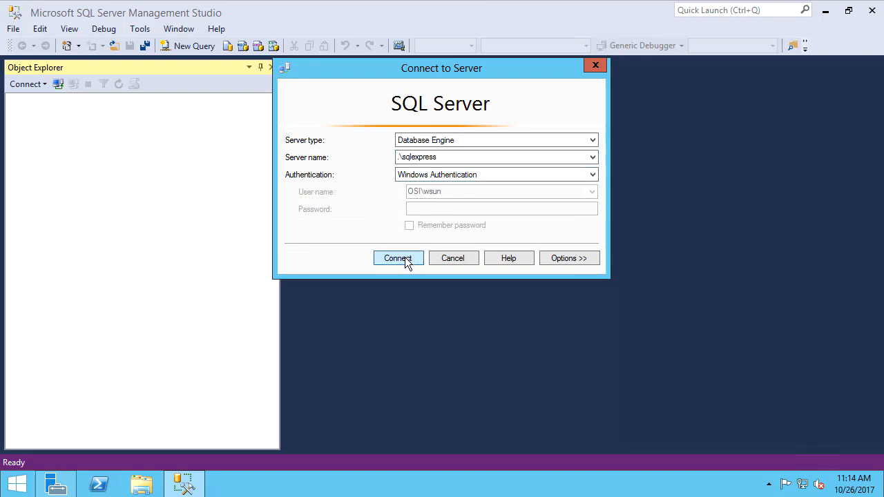
click(398, 258)
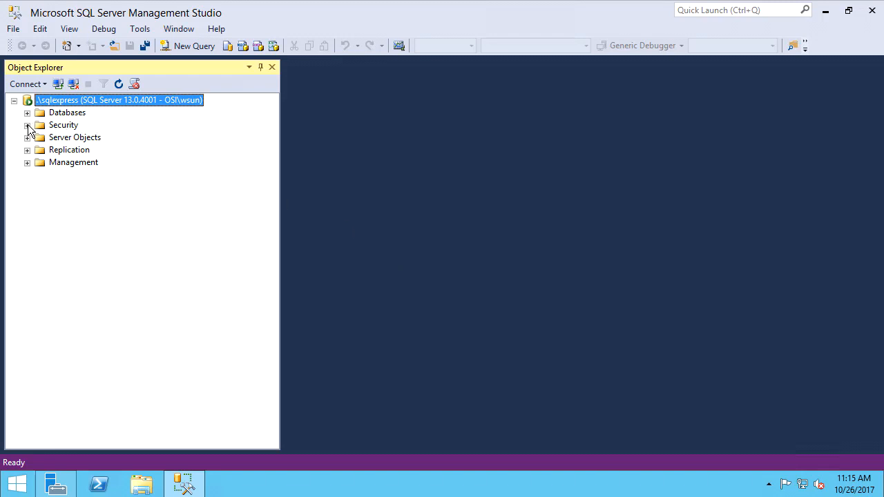
click(26, 124)
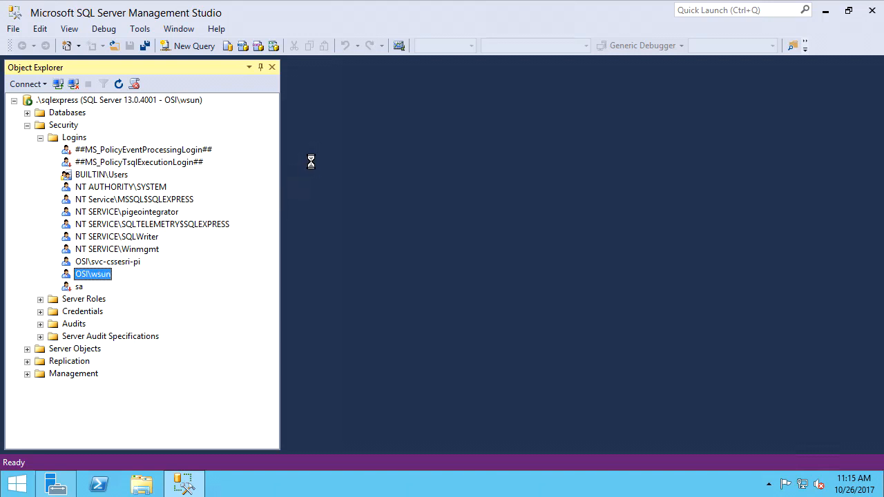
double_click(93, 273)
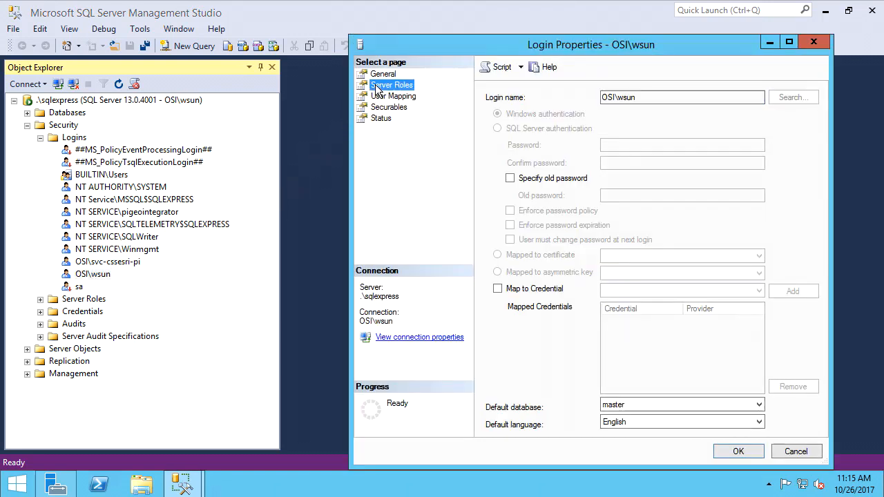
click(391, 84)
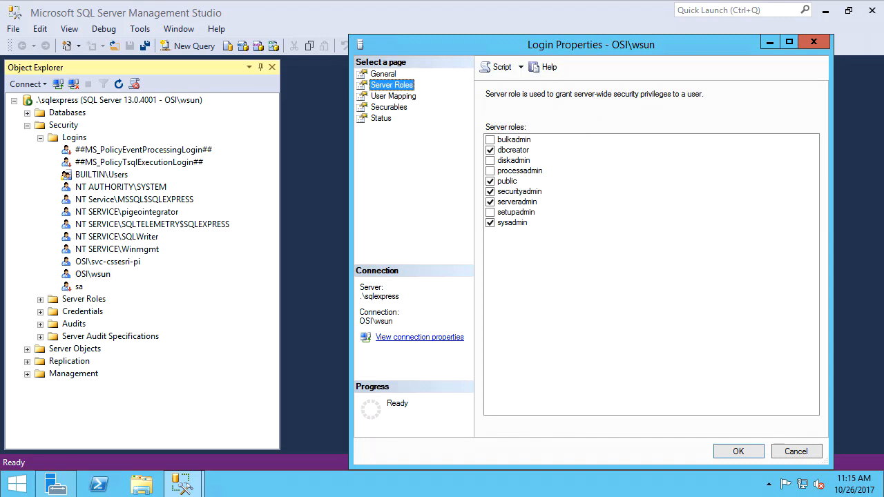
mouse_move(728, 65)
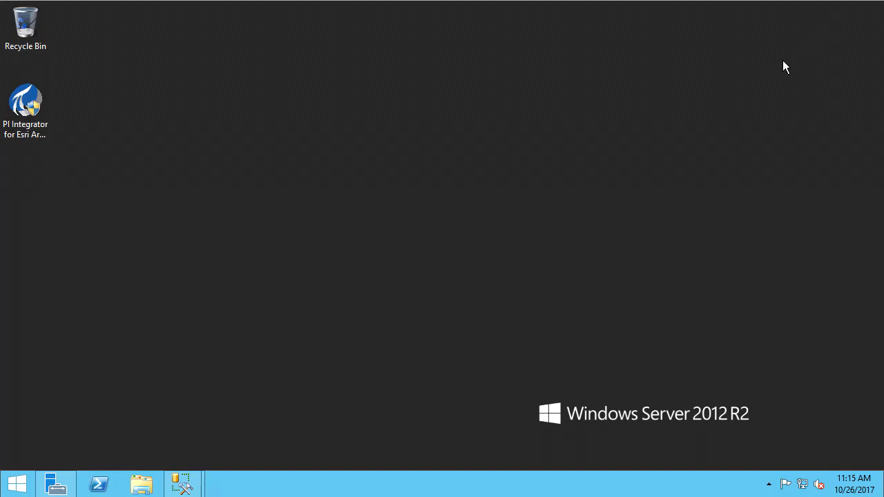
Launch the installer kit, allow UAC, and extract it to a PII4EA folder on the desktop.
click(25, 97)
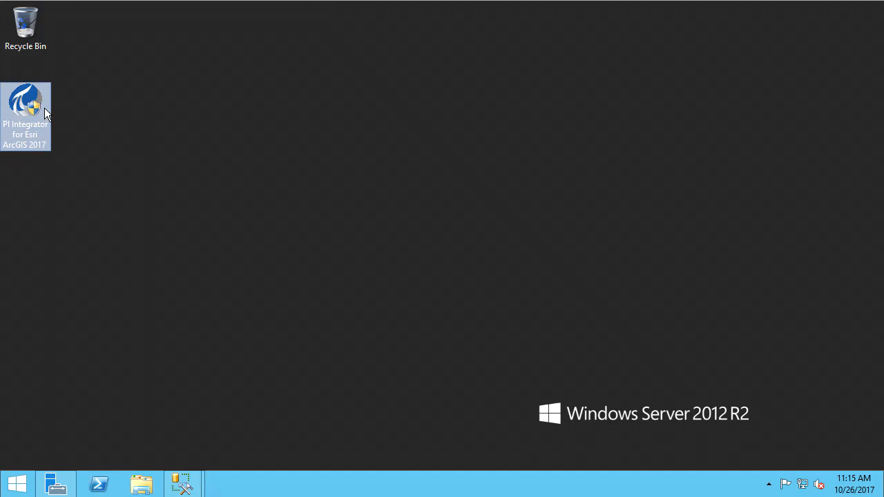
mouse_move(35, 109)
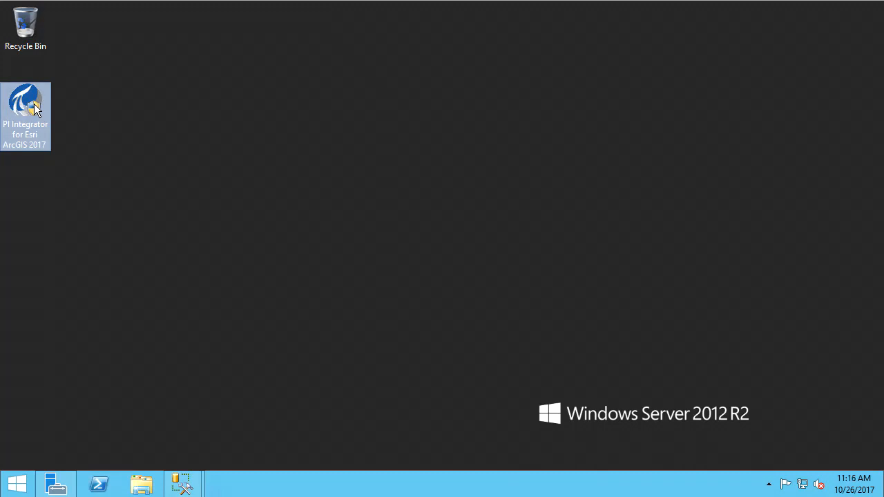
double_click(26, 97)
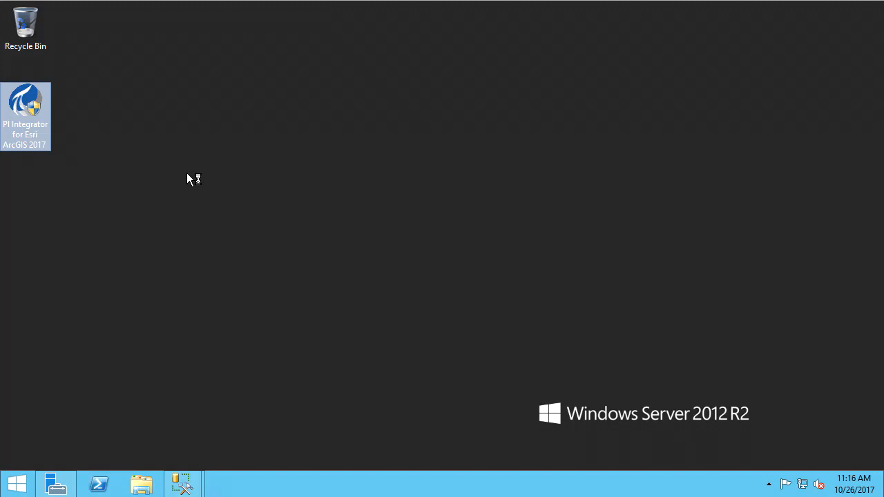
double_click(26, 94)
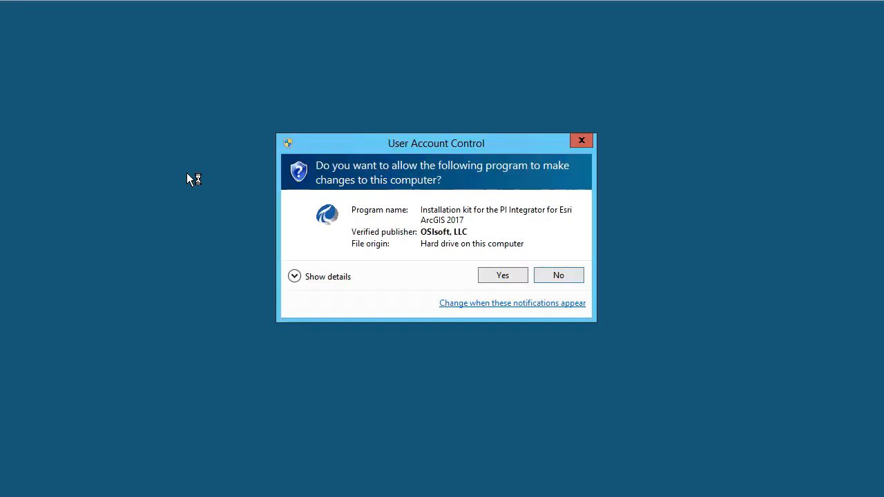
click(503, 275)
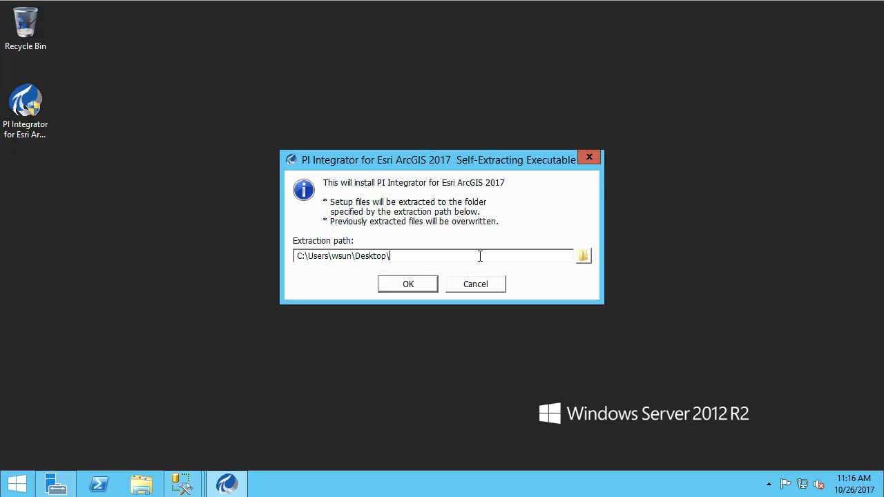
text(PII4EA)
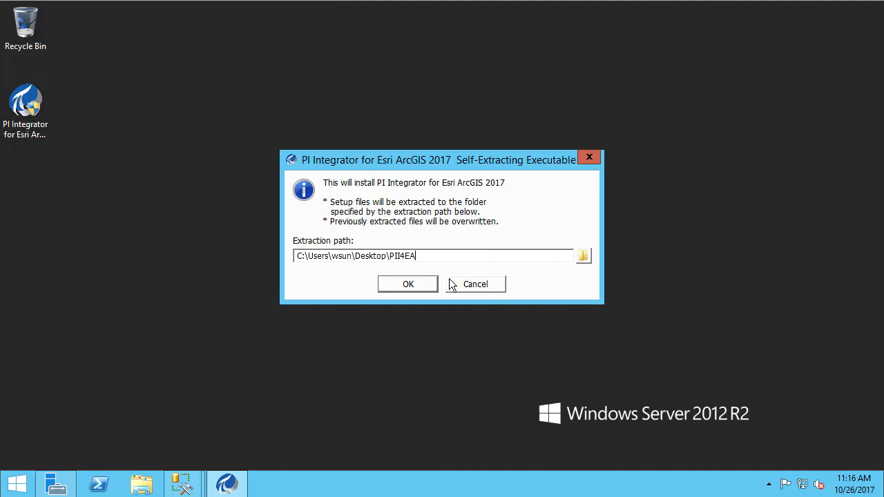
click(407, 285)
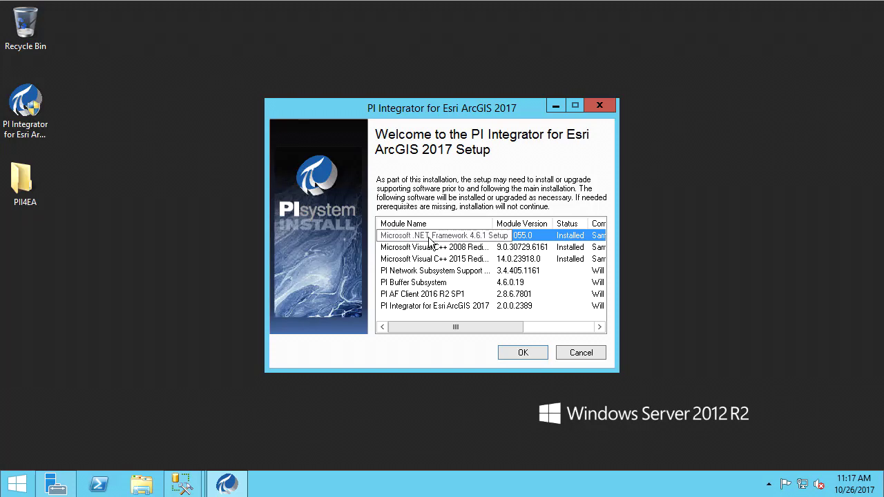
Review the .NET Framework and PI Network Subsystem entries, then accept the module list to start installing.
click(435, 270)
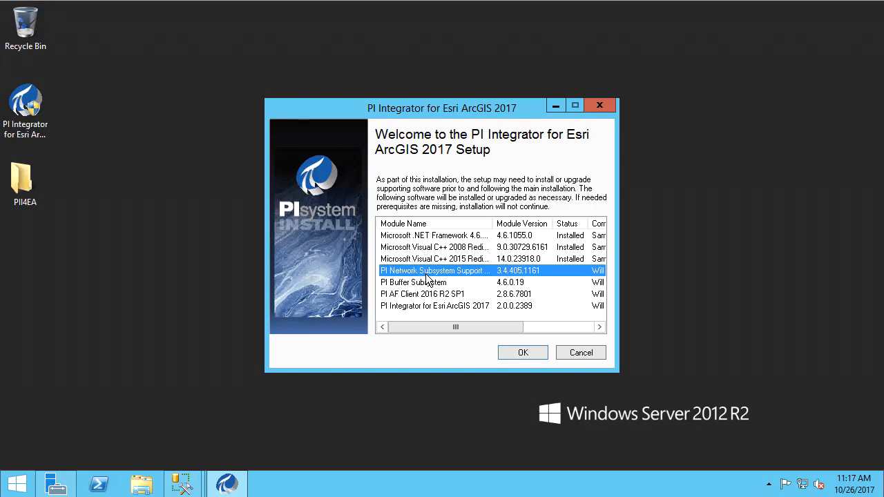
click(423, 282)
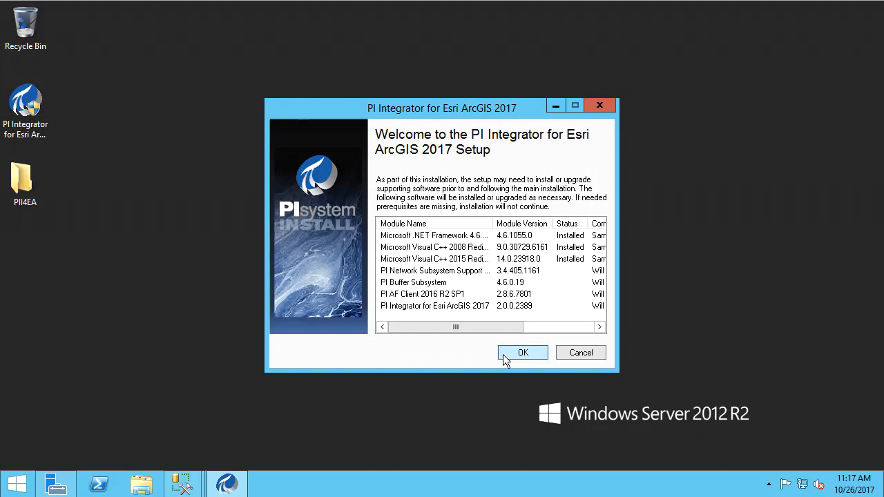
click(522, 352)
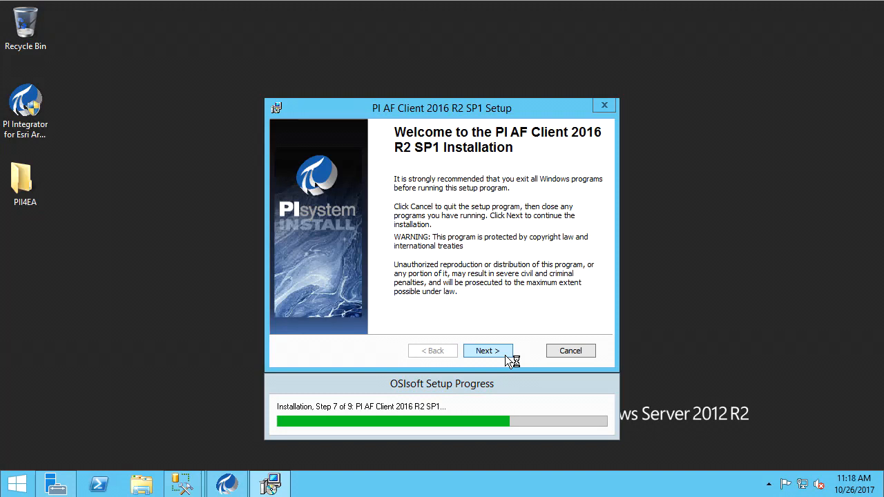
Install PI AF Client 2016 R2 SP1 with default features and usage-data participation kept on.
click(488, 351)
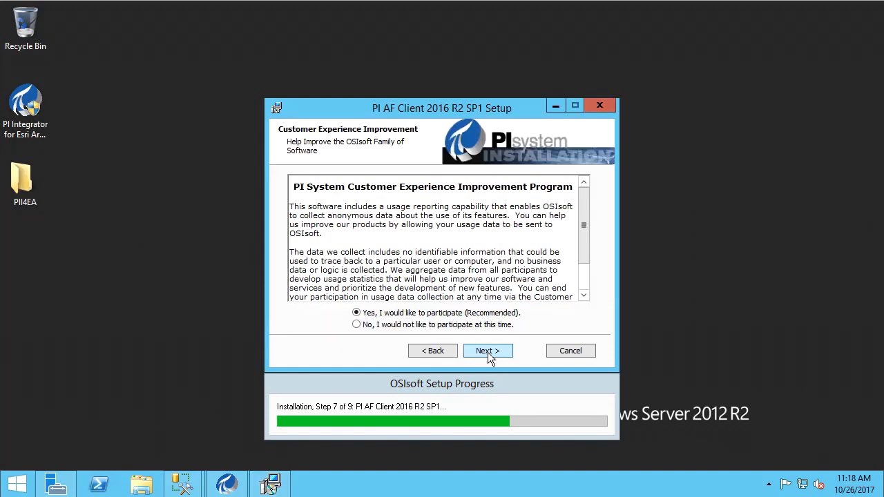
click(488, 351)
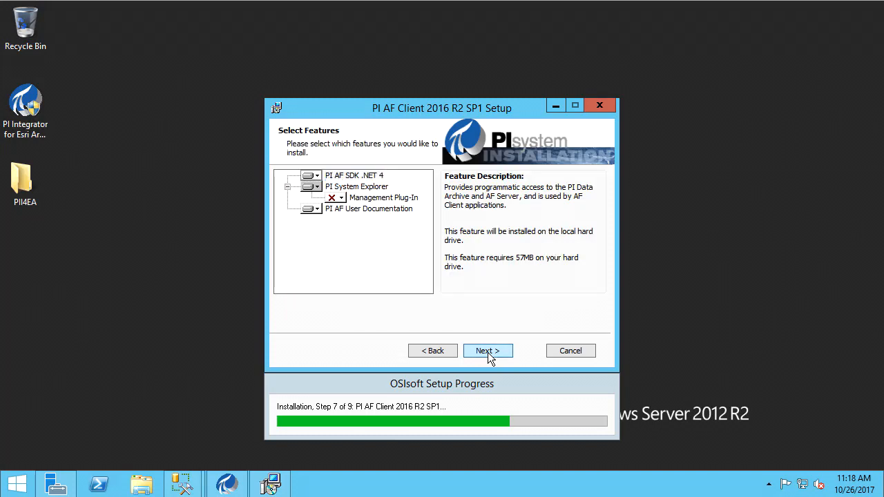
click(487, 351)
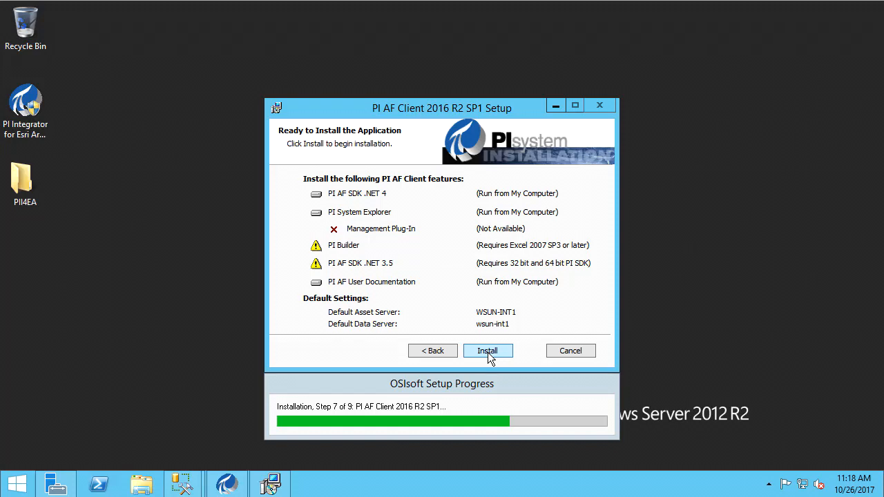
click(488, 351)
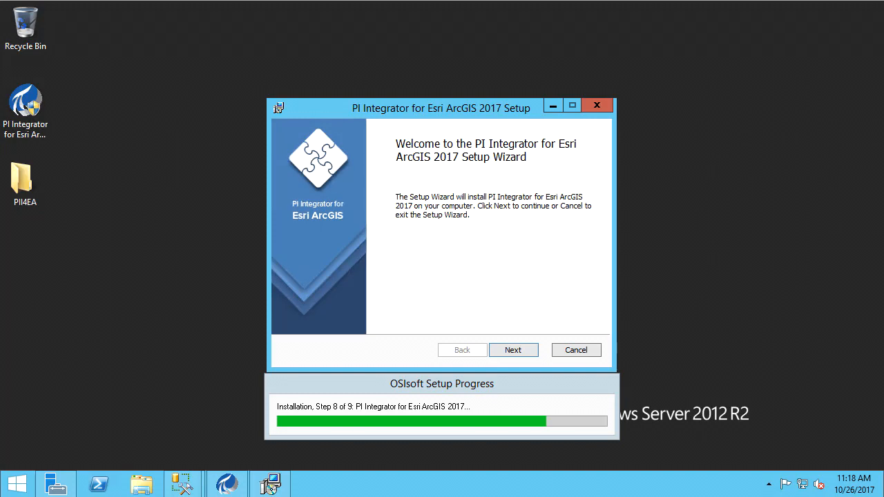
Keep the default install folder and validate the connection to the local SQLExpress instance.
click(513, 350)
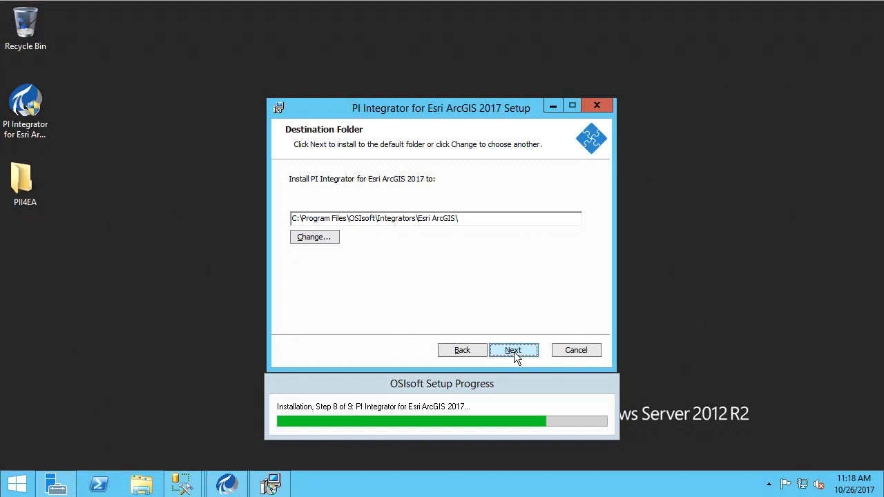
click(514, 349)
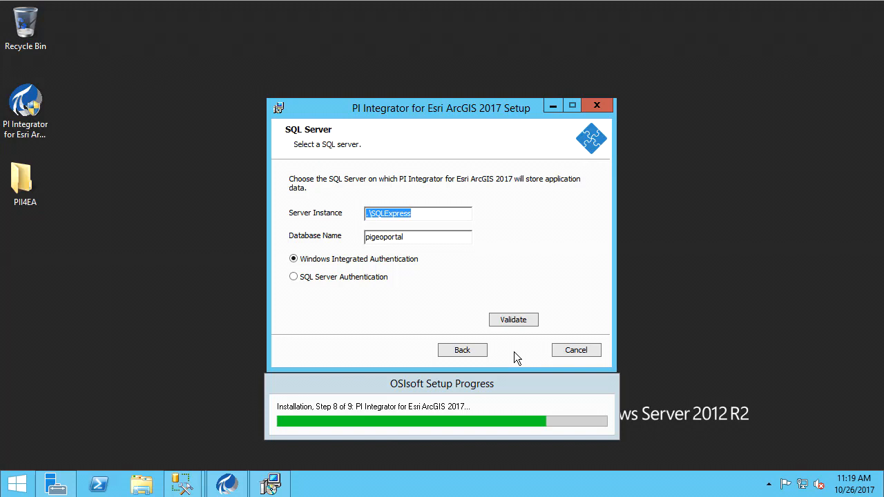
mouse_move(517, 334)
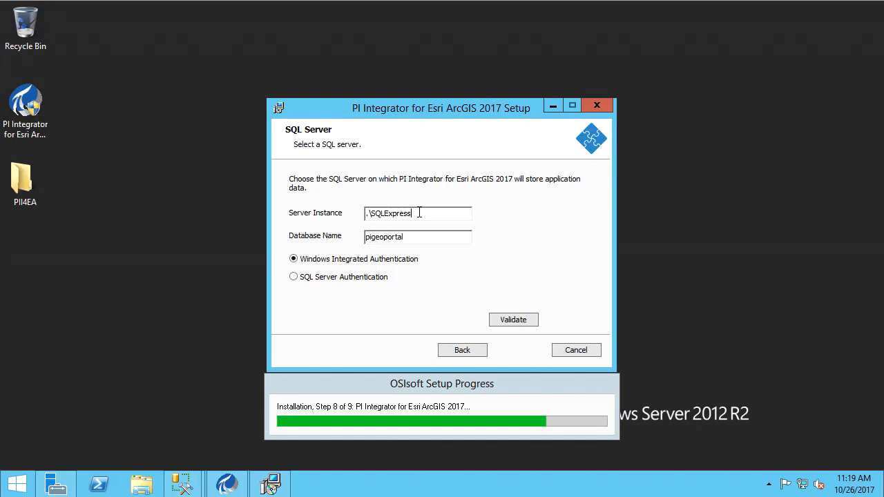
click(417, 237)
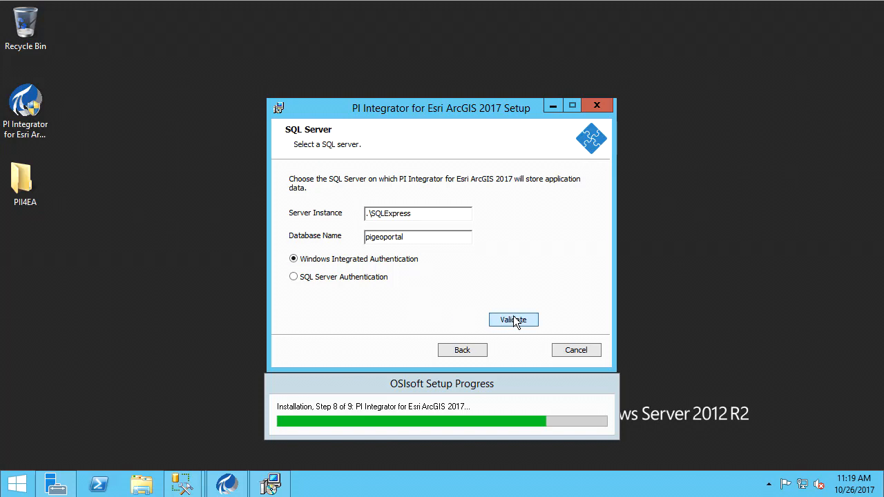
click(514, 321)
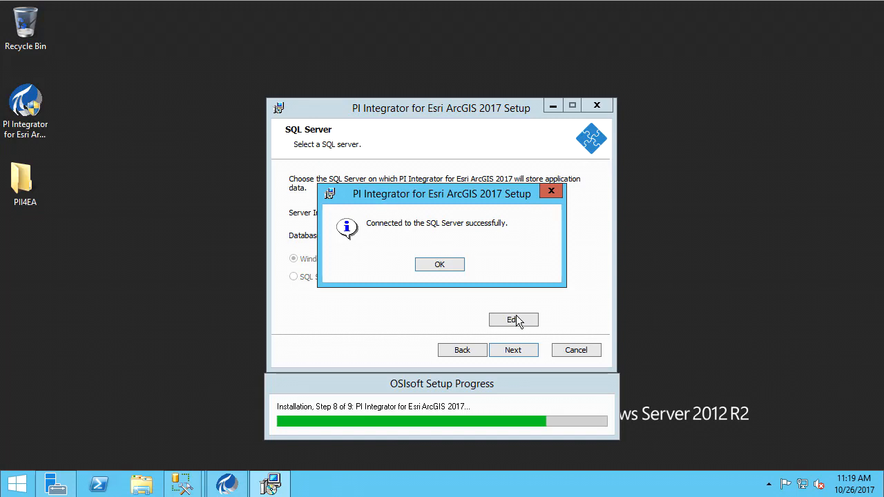
click(439, 263)
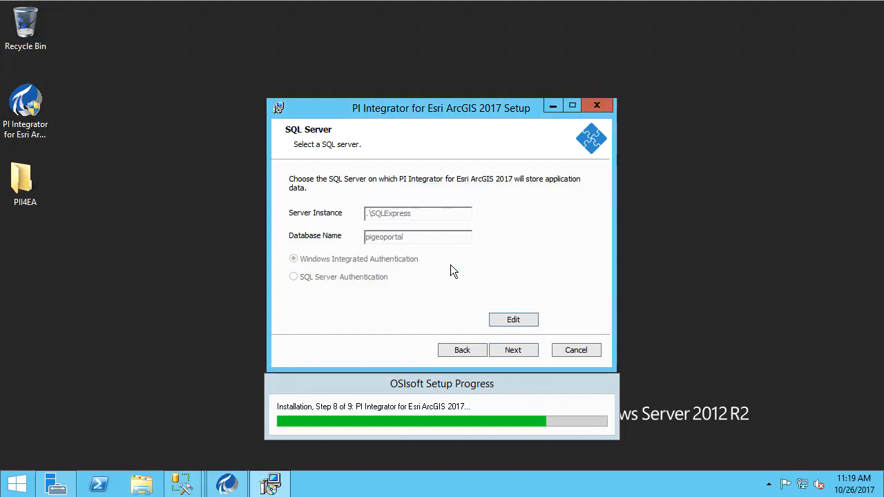
click(513, 351)
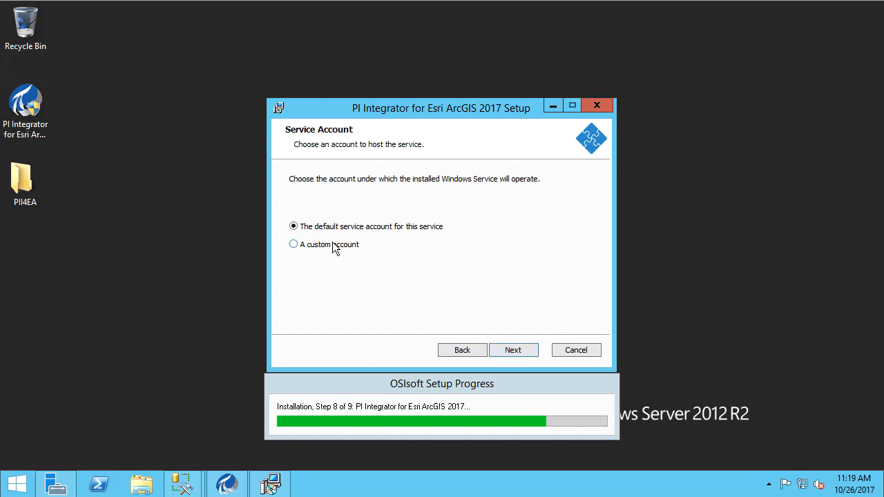
Set the service to run under custom account osi\svc-cssesri and validate its credentials.
click(292, 244)
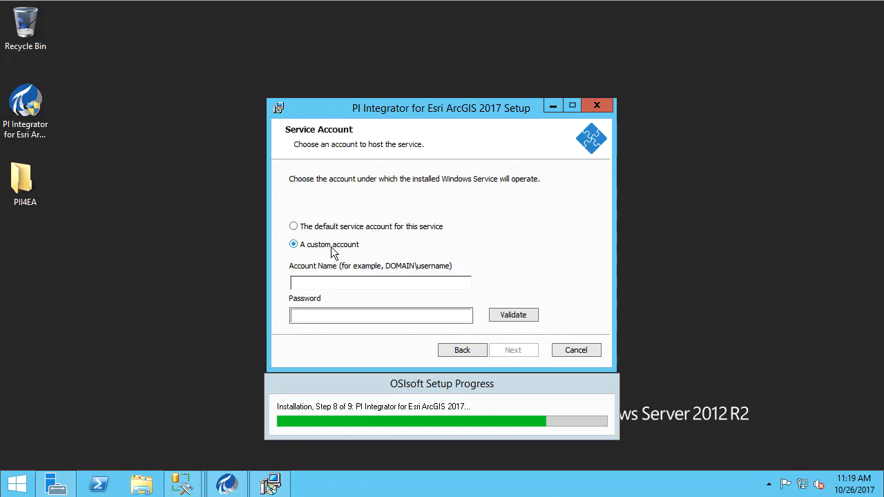
click(380, 282)
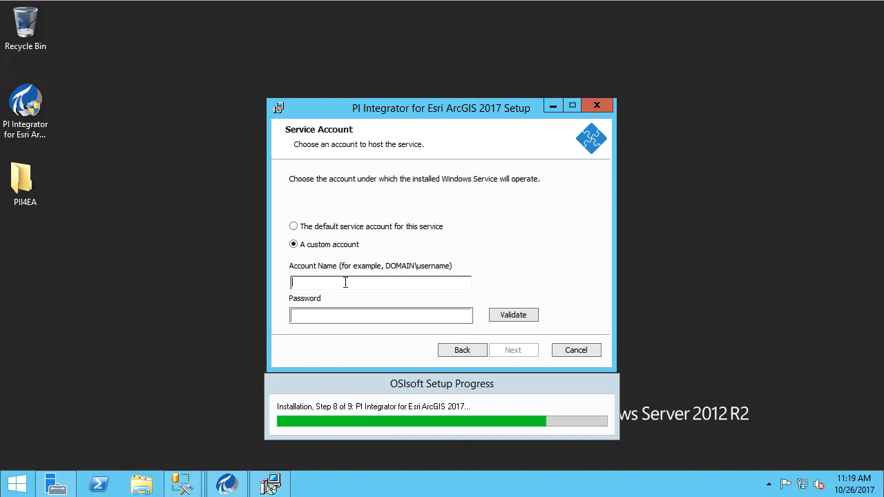
text(osi\svc-cssesri-pi)
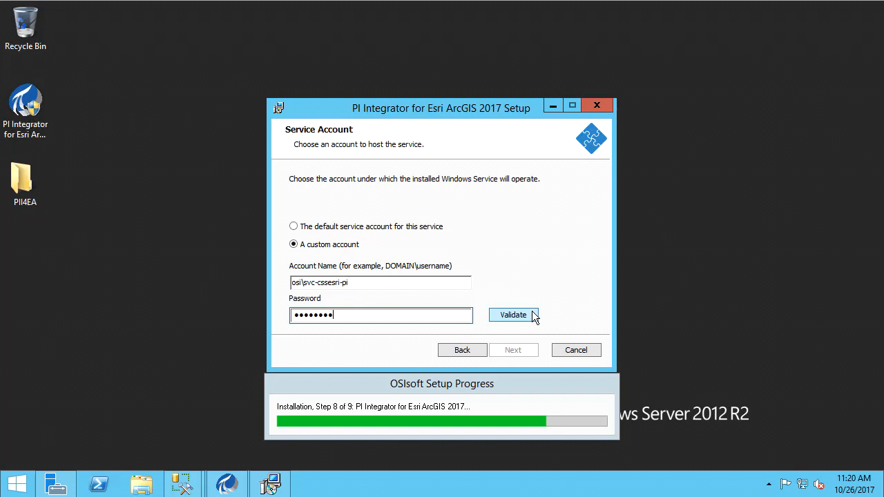
click(514, 315)
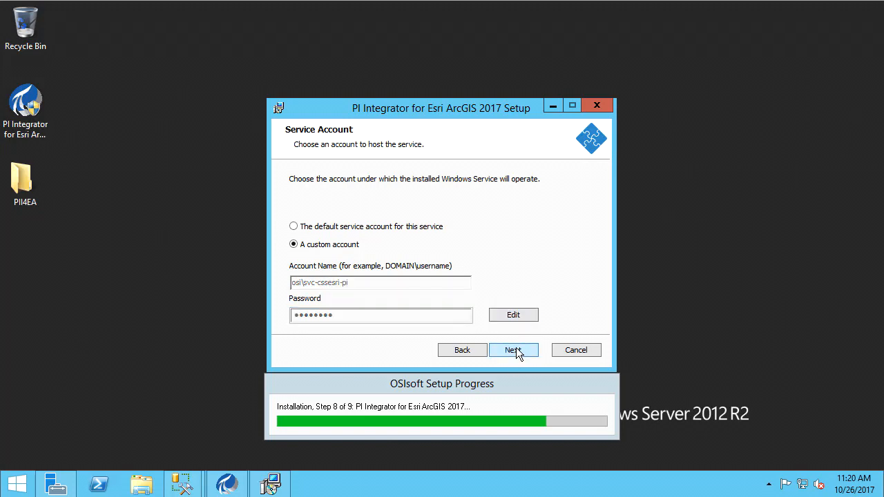
Keep listen ports 80 and 443 and select the OSIsoft Setup Self-signed SSL certificate.
click(514, 351)
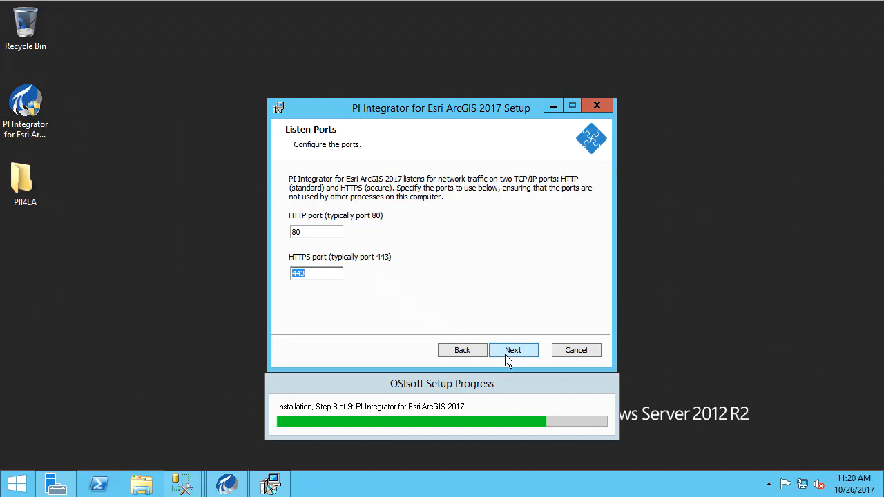
click(514, 349)
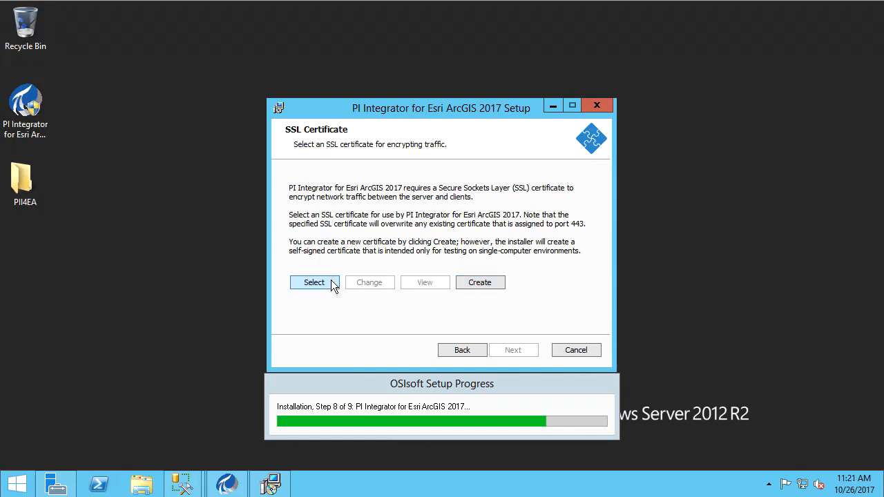
click(315, 282)
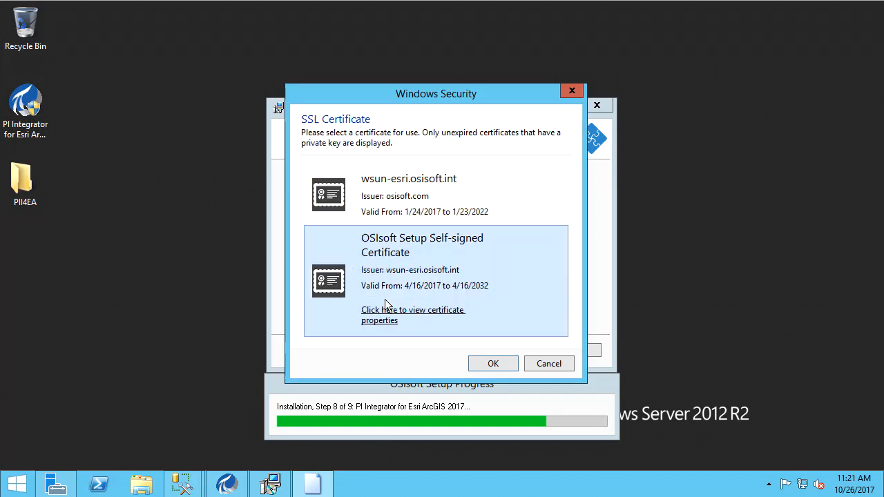
click(493, 363)
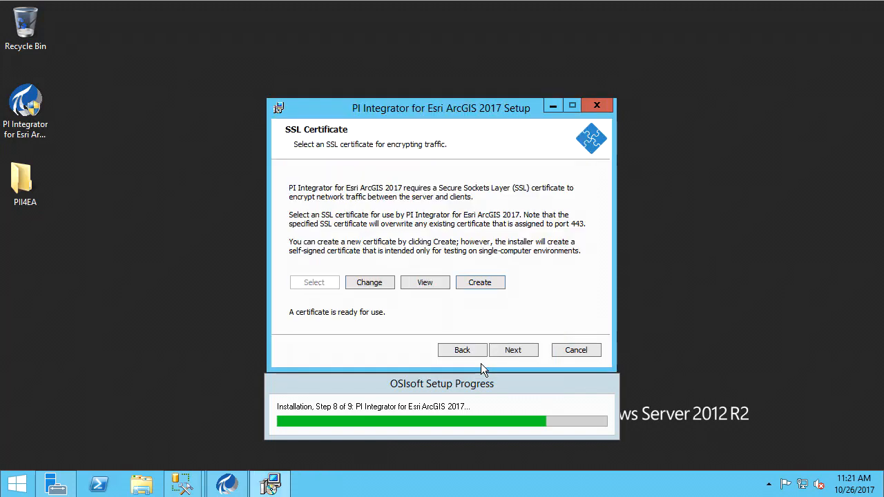
click(514, 351)
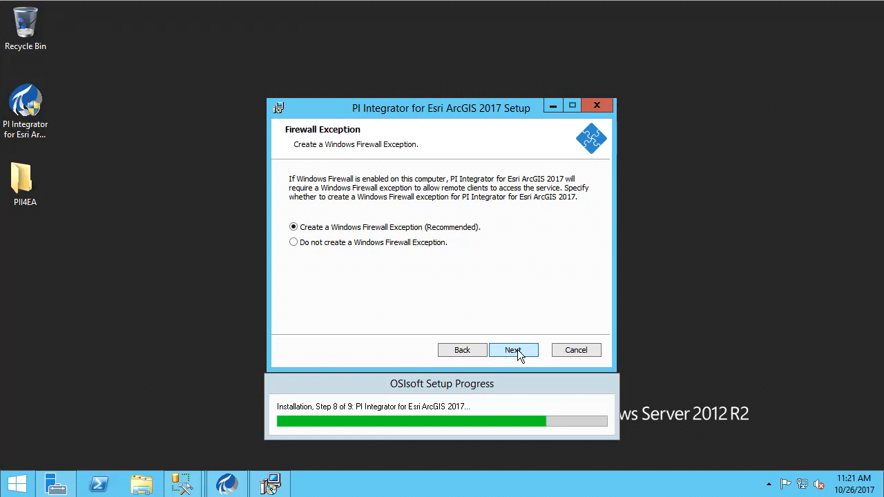
Keep the Windows Firewall exception selected and start the installation.
click(514, 351)
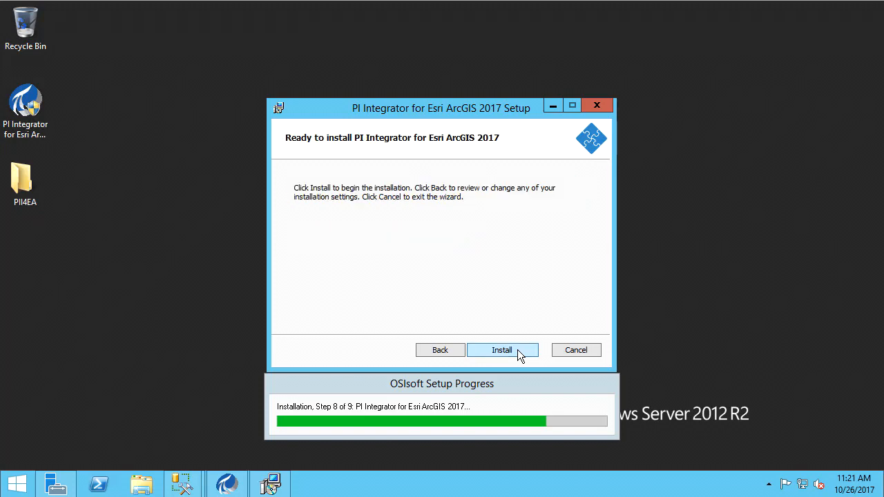
click(502, 351)
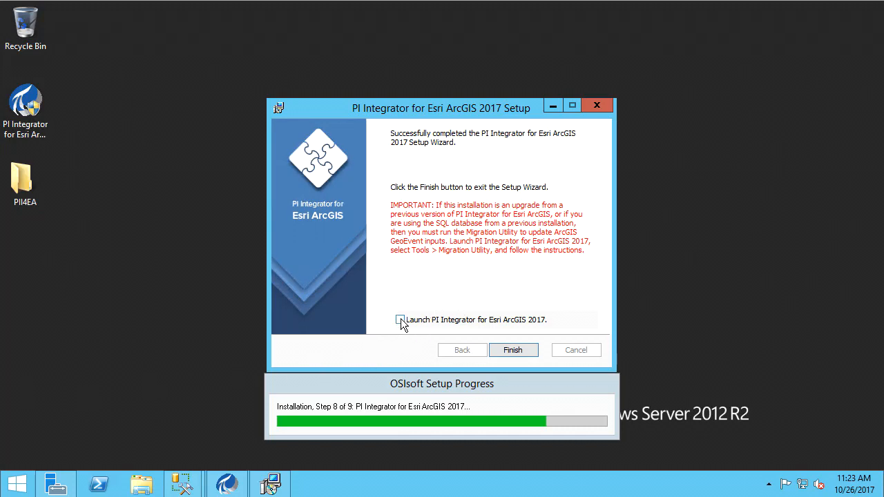
Enable 'Launch PI Integrator for Esri ArcGIS 2017' and finish the setup wizard.
click(401, 321)
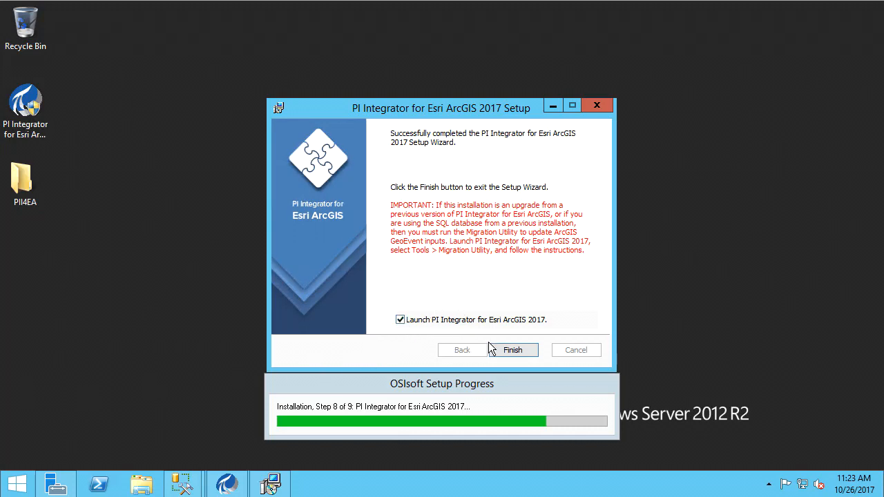
click(514, 351)
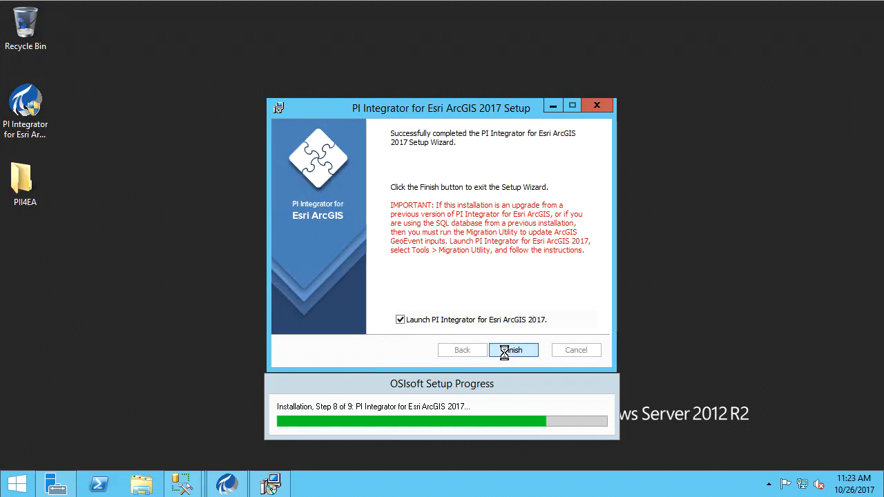
click(514, 351)
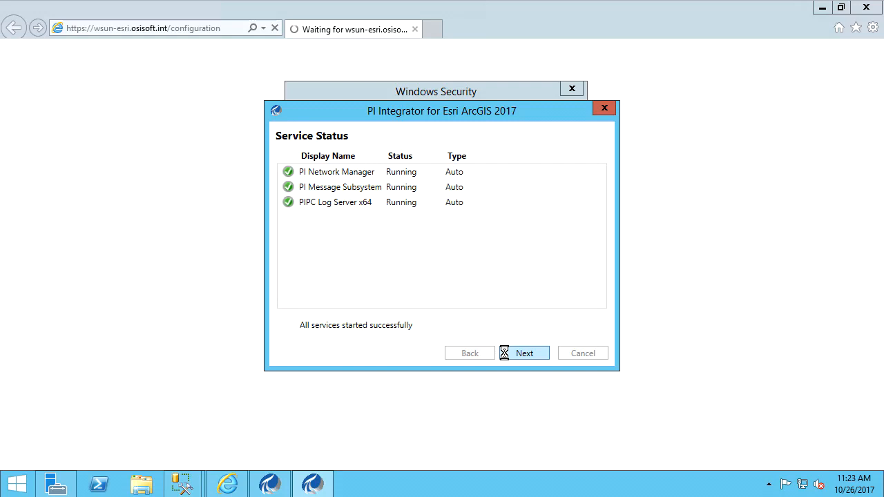
Confirm the PI services are running and close the Installation Complete summary.
click(523, 354)
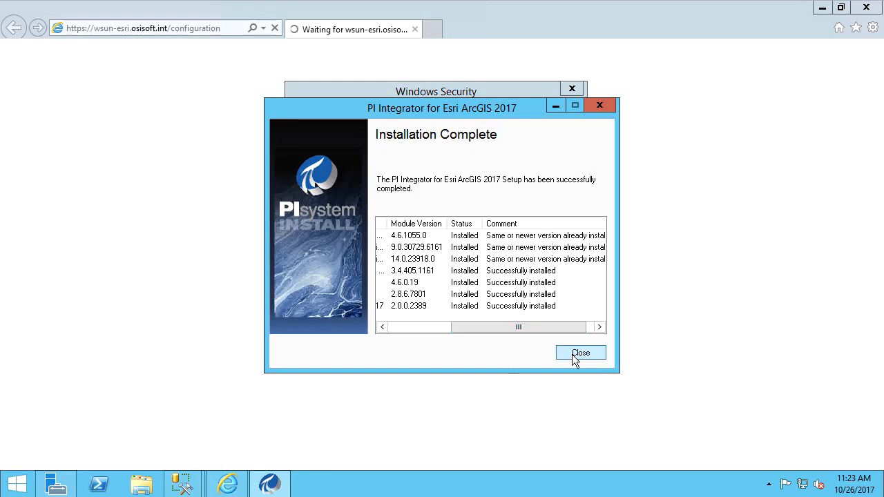
click(580, 352)
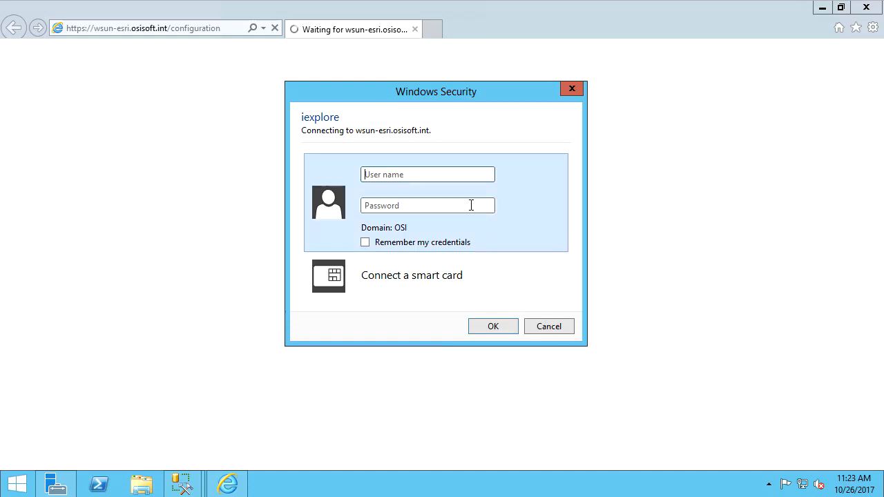
text(wsun)
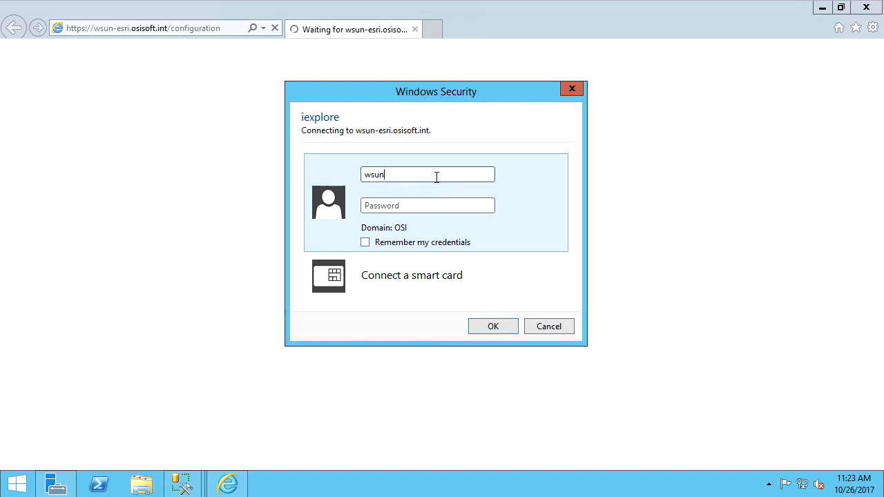
click(493, 326)
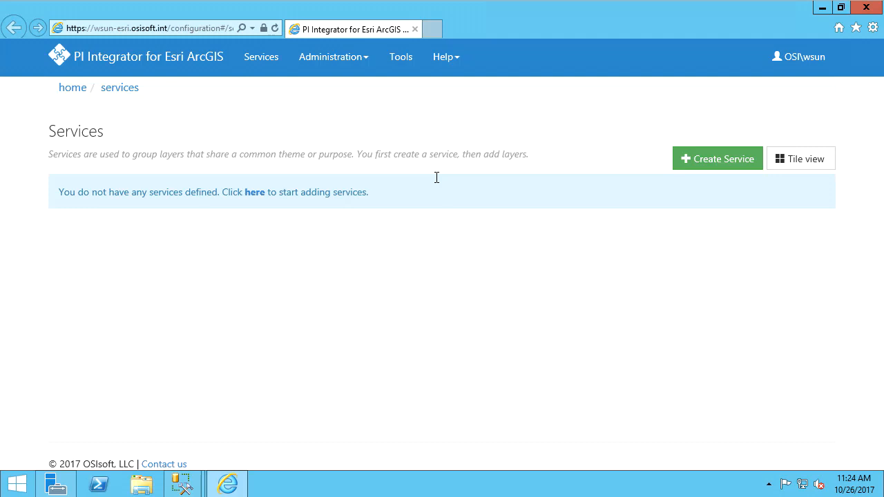
mouse_move(636, 166)
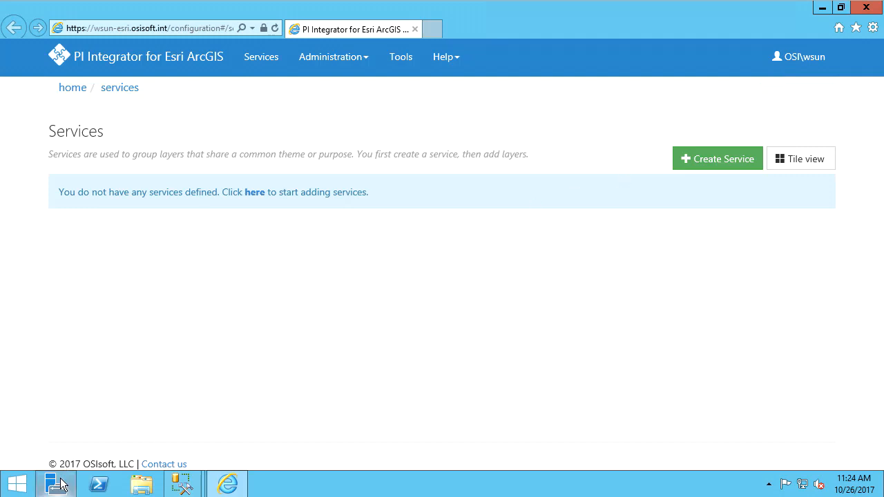
From Server Manager's Tools, launch Computer Management and list the local groups.
click(56, 483)
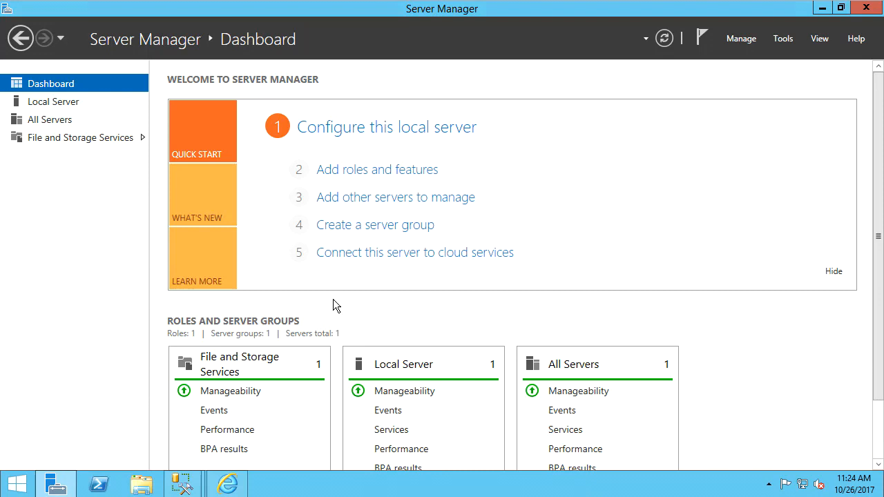
click(782, 39)
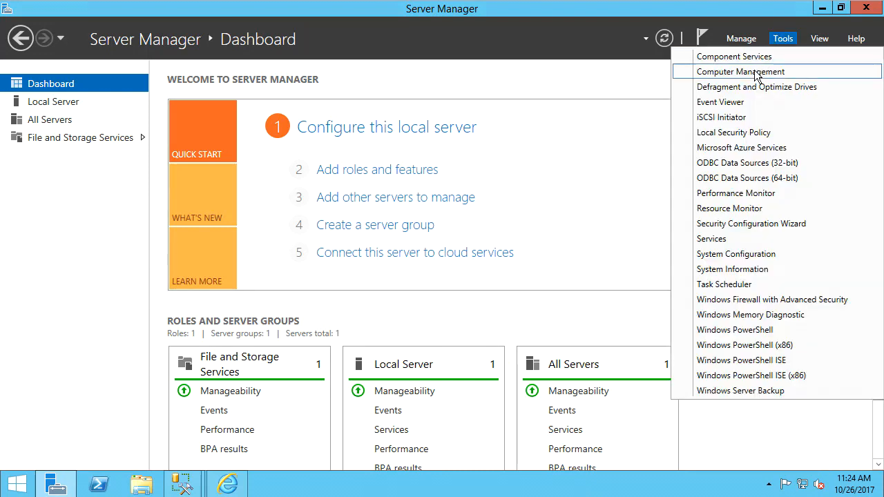
click(745, 72)
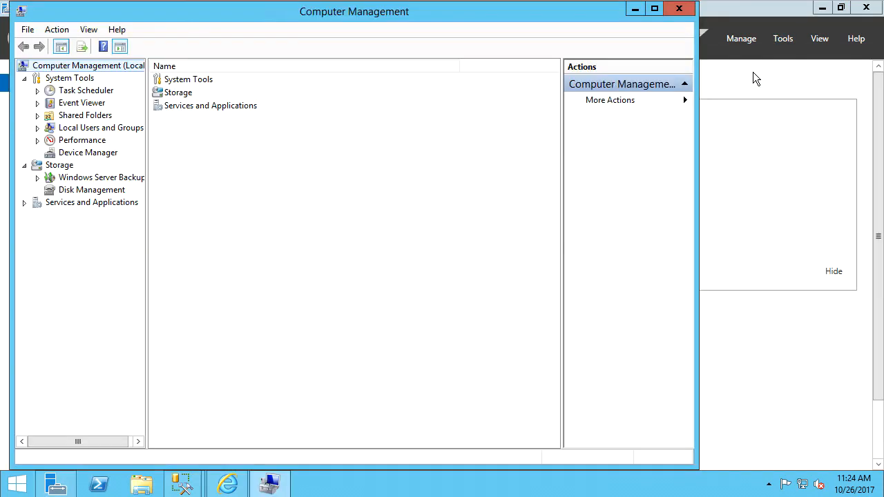
mouse_move(373, 108)
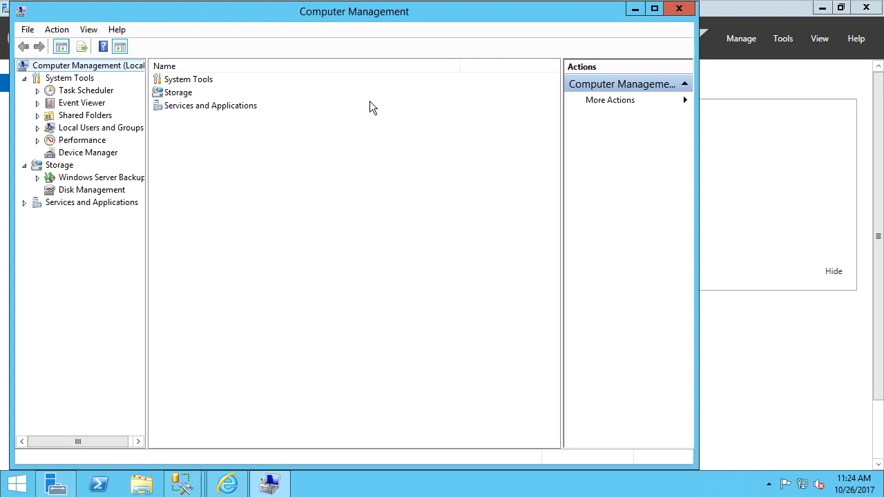
click(37, 127)
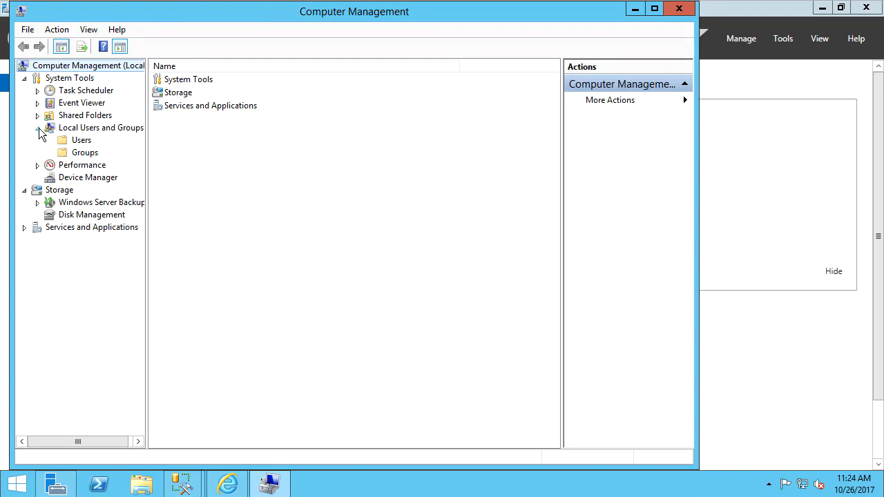
click(85, 152)
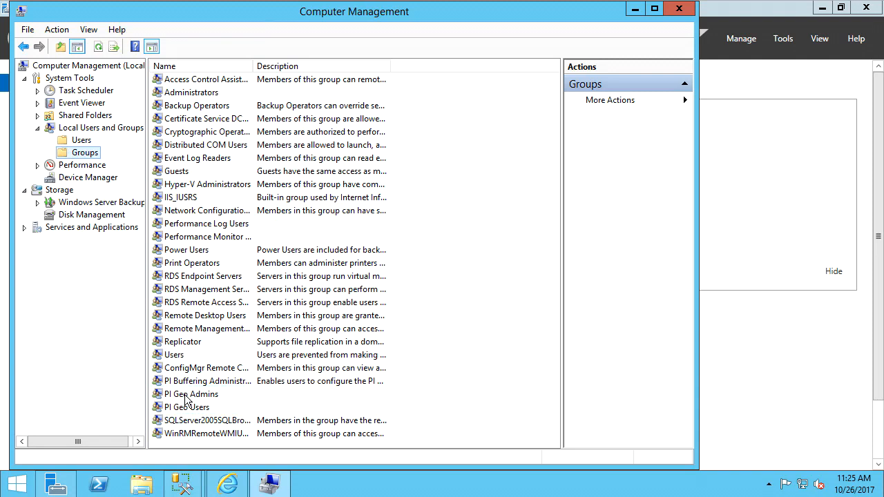
Review the PI Geo Admins group's single member, close its properties and return to Internet Explorer.
double_click(190, 394)
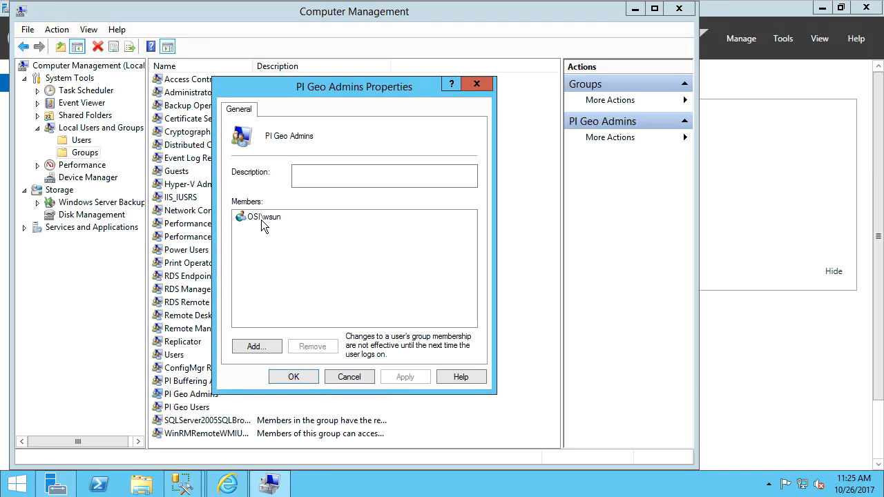
click(263, 215)
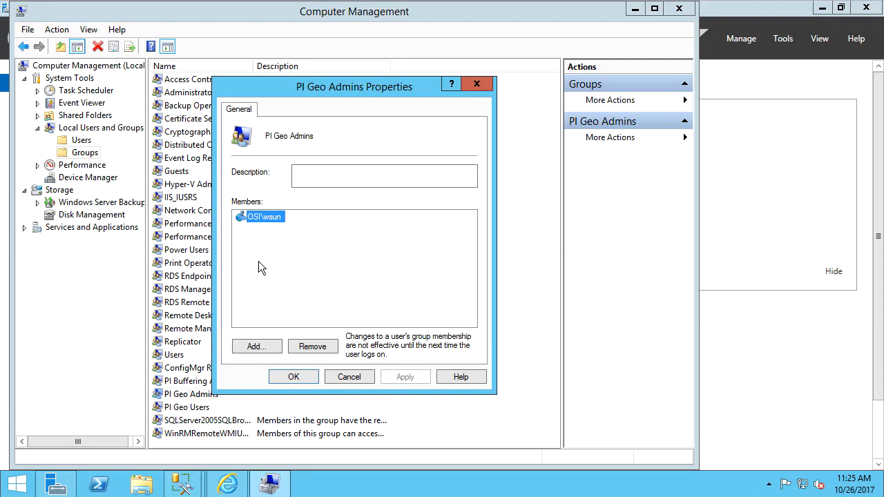
click(350, 376)
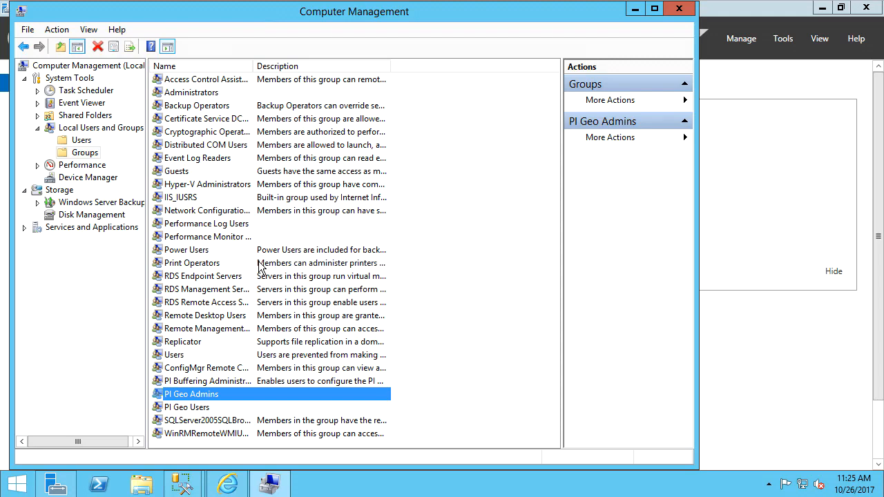
click(219, 481)
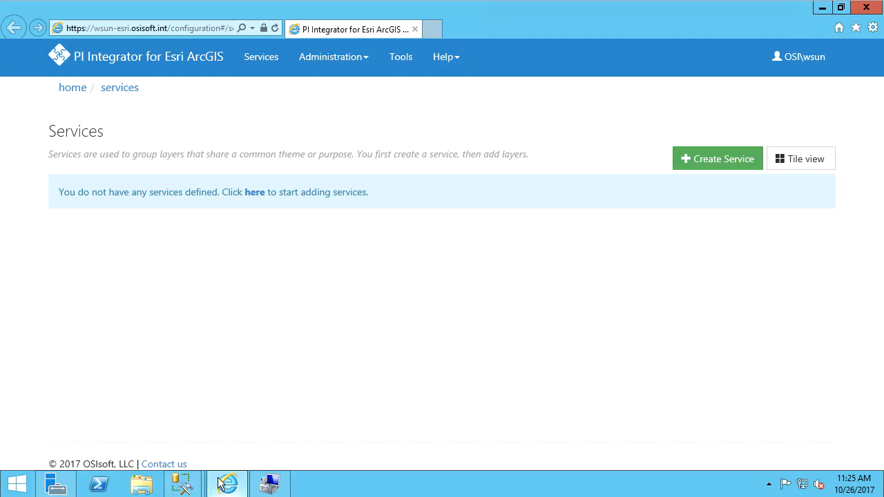
Go to Administration > Systems, showing no servers registered yet.
click(332, 57)
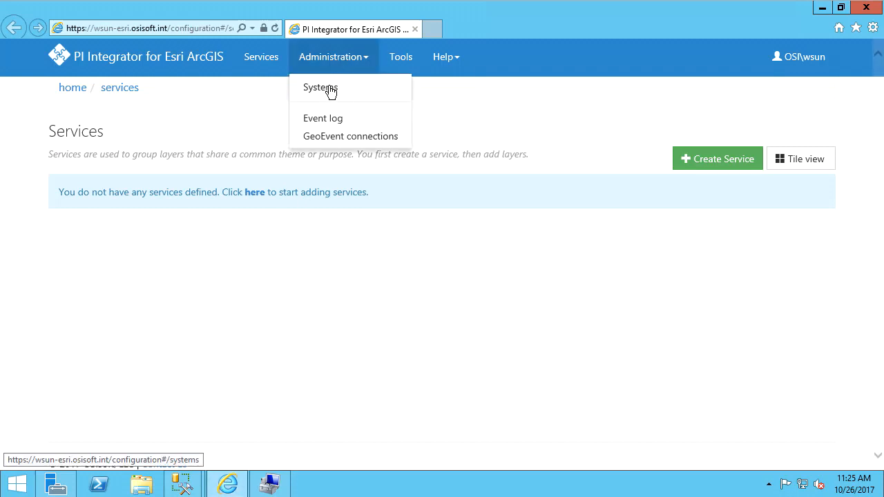
click(320, 88)
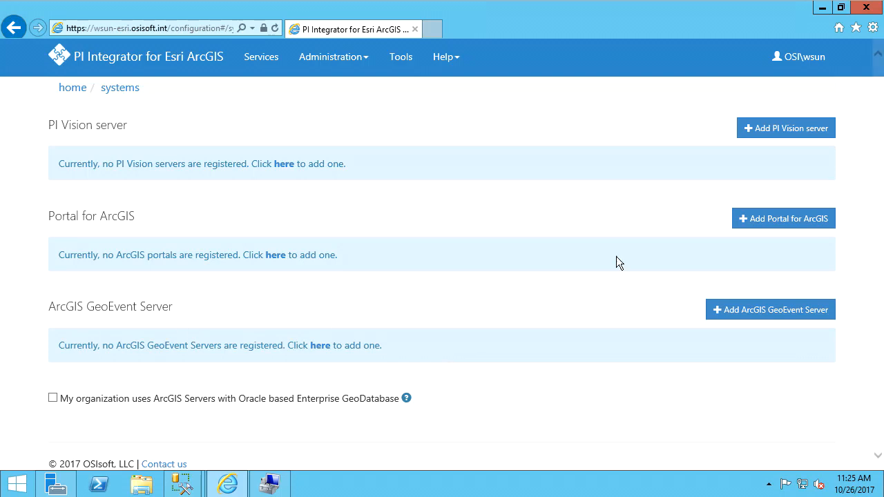
click(786, 127)
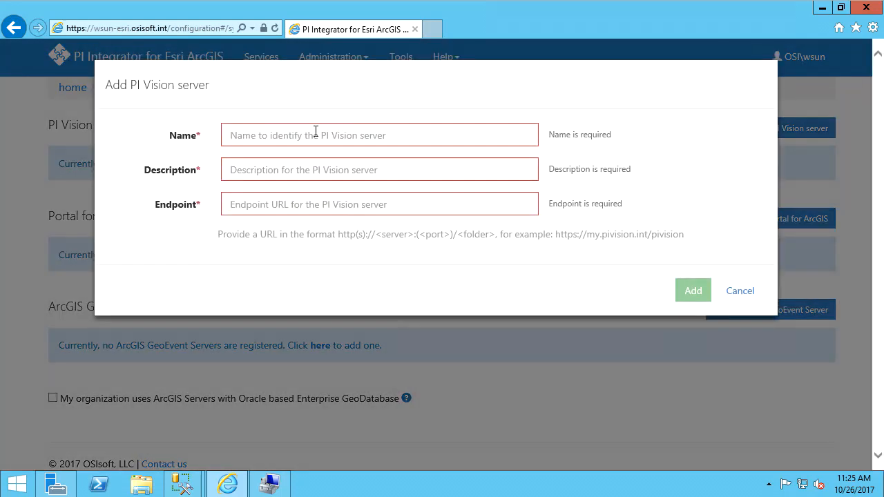
click(378, 135)
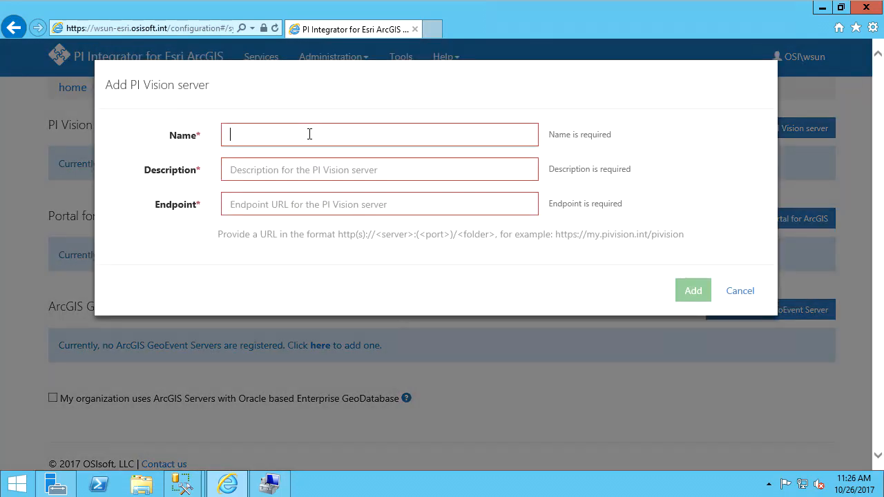
text(MyVisi)
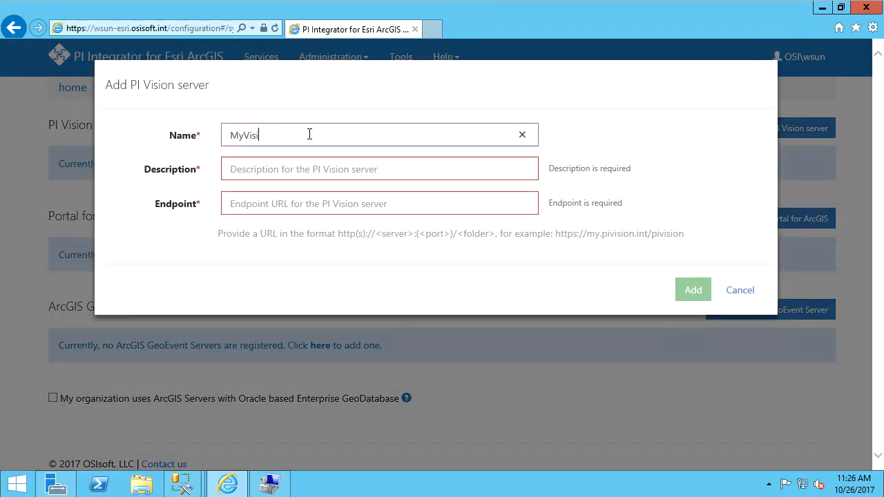
text(PI Vision Server)
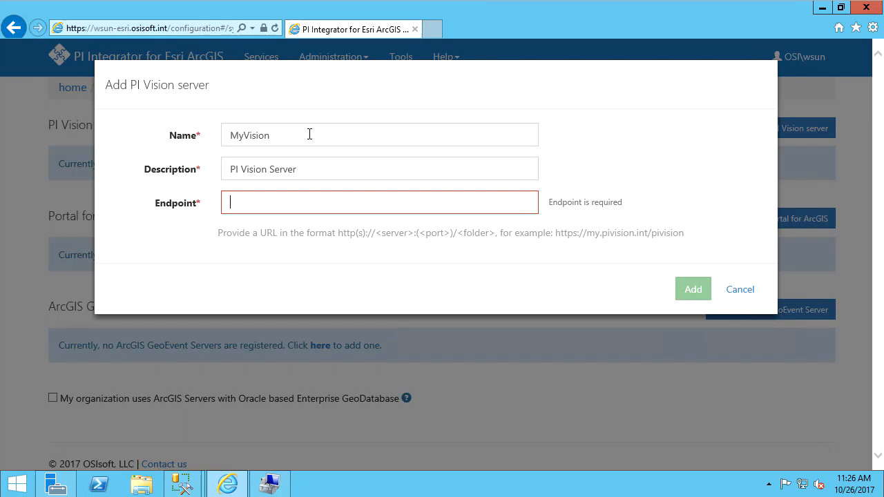
text(https://wsun-int1:8443/pivision)
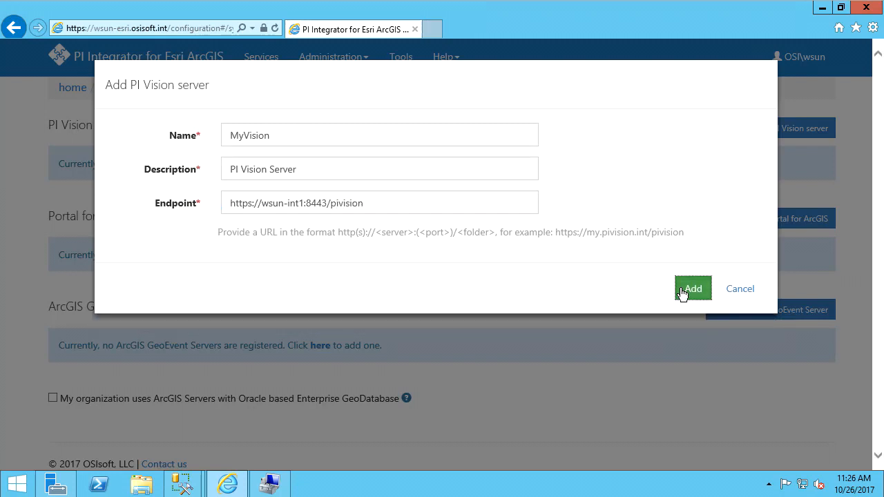
click(693, 289)
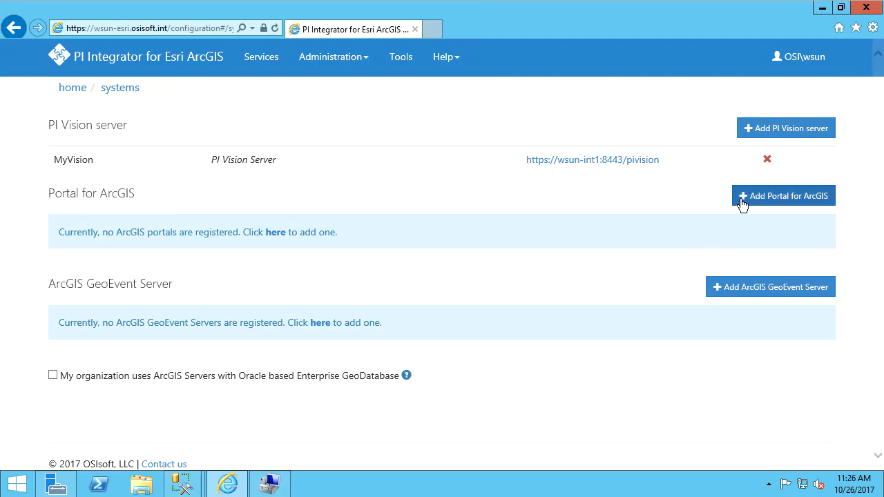
click(785, 196)
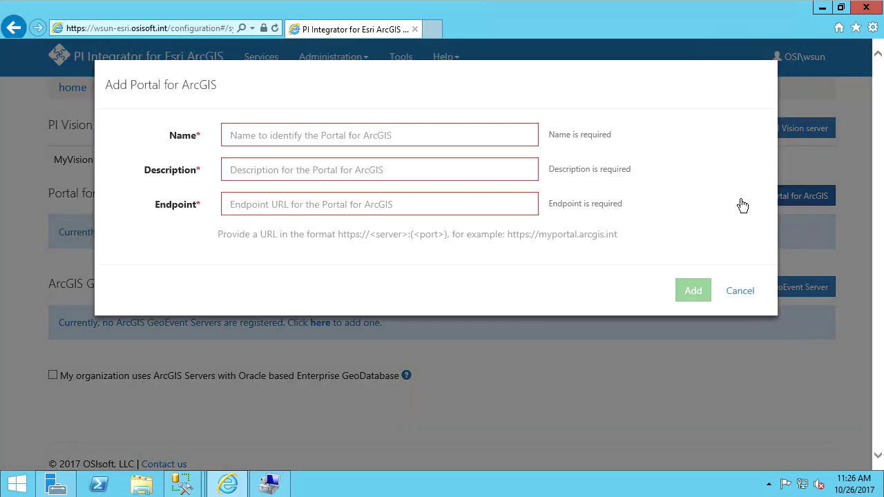
click(365, 135)
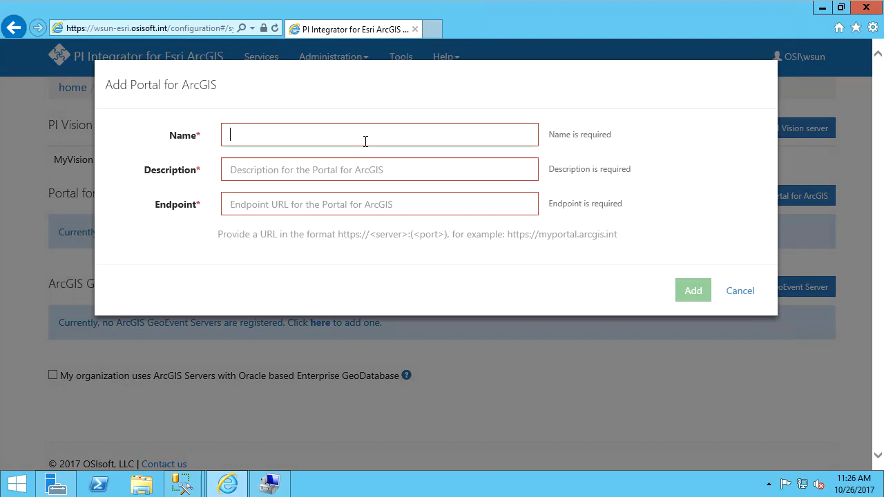
text(MyPortal)
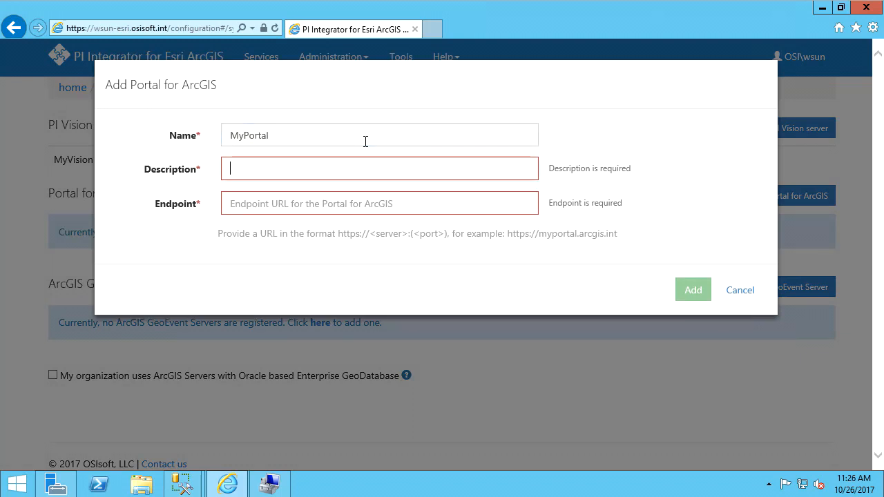
text(Portal for ArGIS)
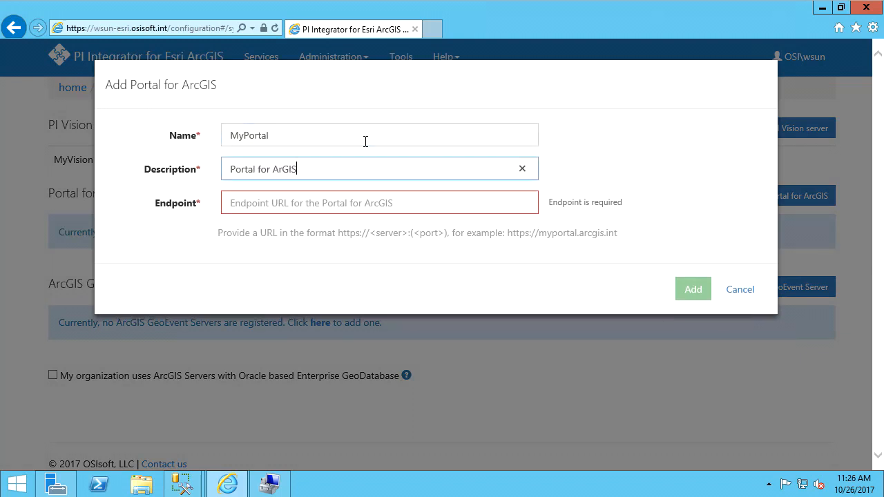
click(379, 202)
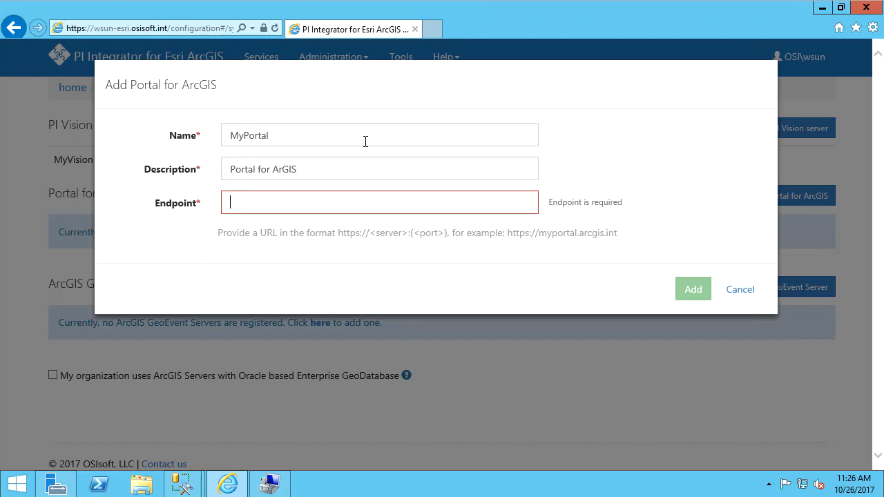
text(https://maps)
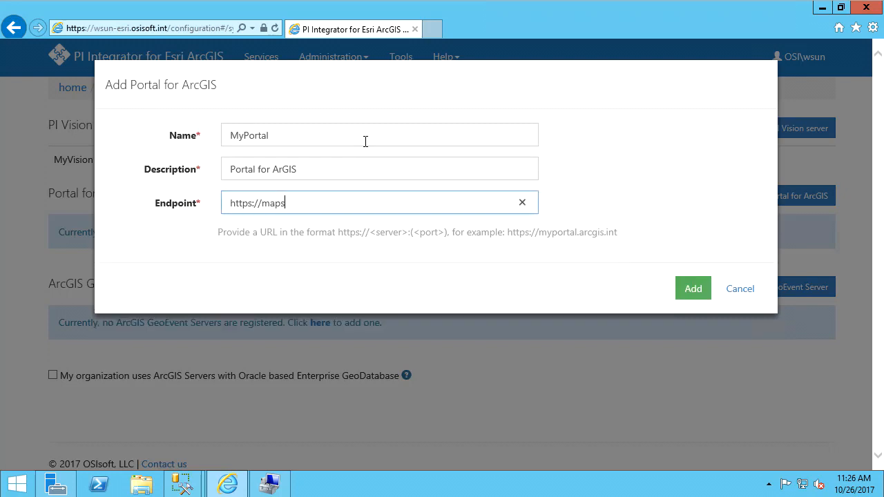
text(.osisoft.int/arcgis)
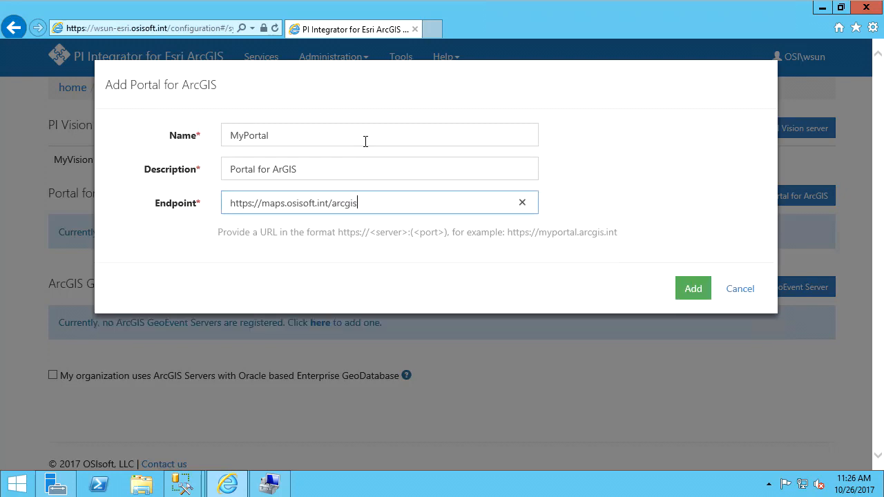
mouse_move(693, 289)
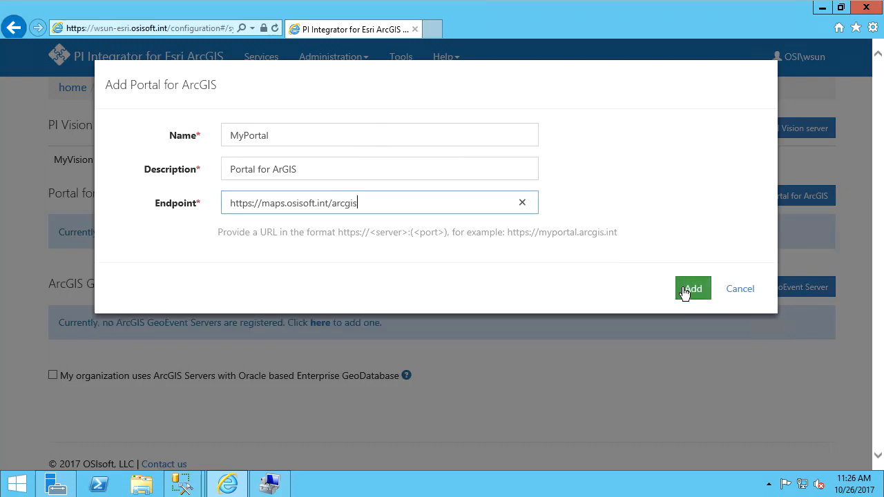
click(694, 289)
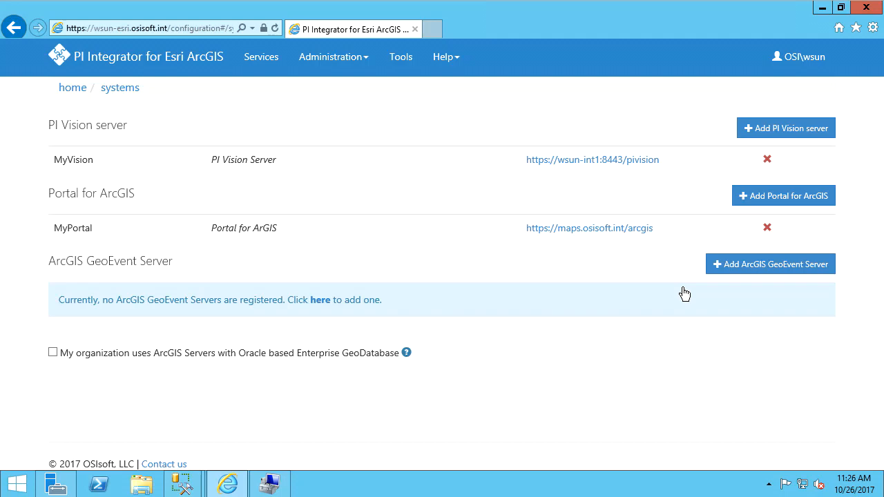
click(771, 263)
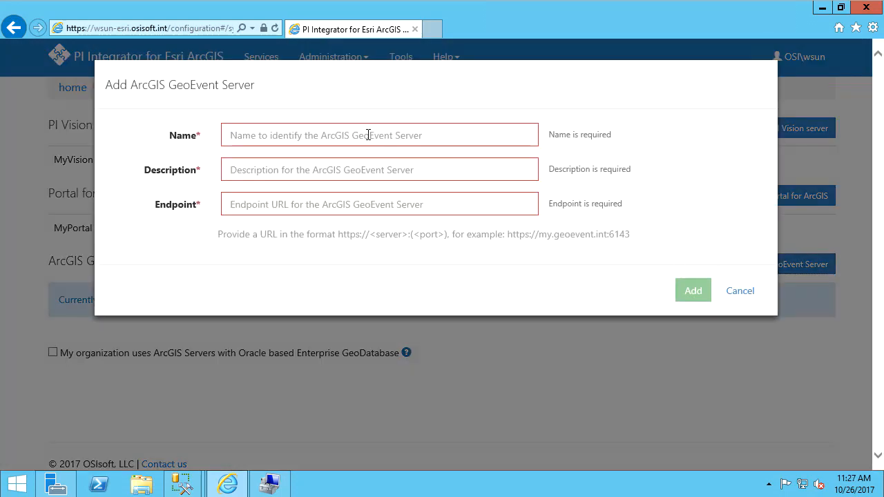
text(My)
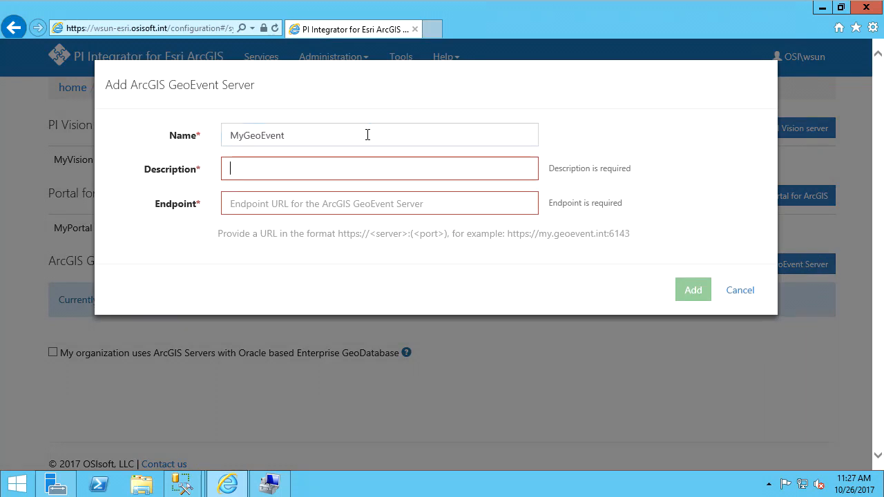
text(GeoEvent Ser)
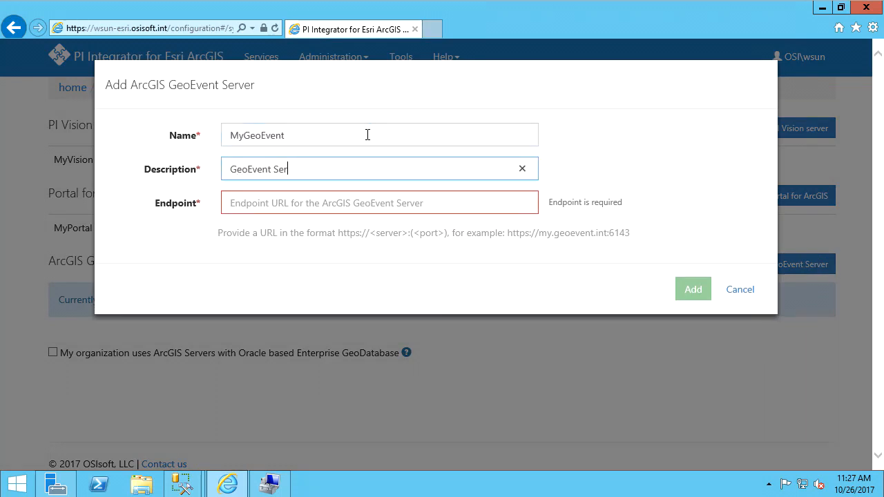
click(379, 202)
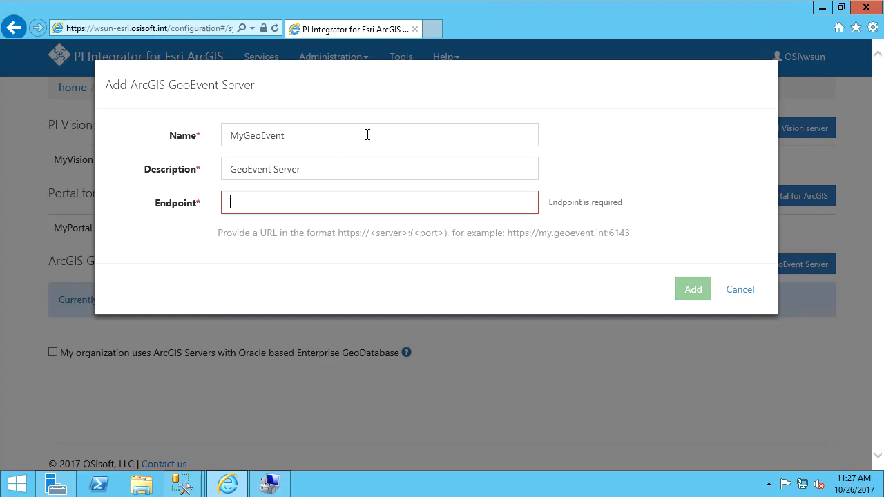
text(https://maps.osisoft.int)
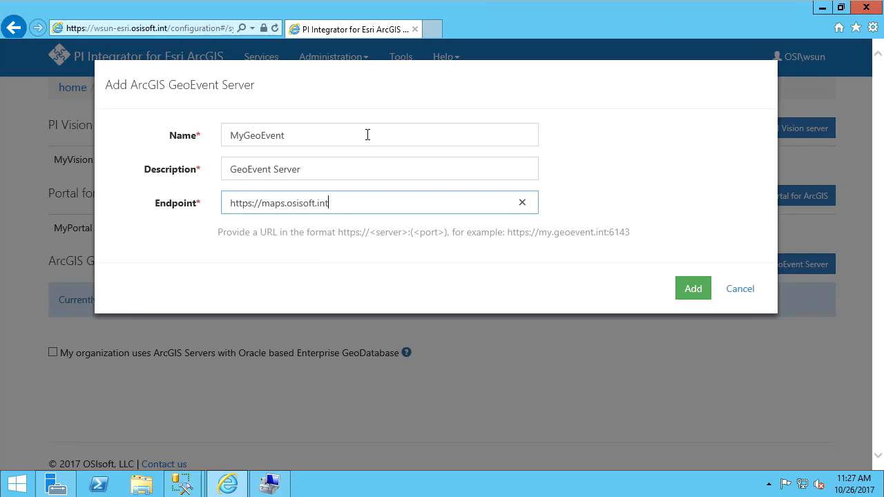
text(:6143)
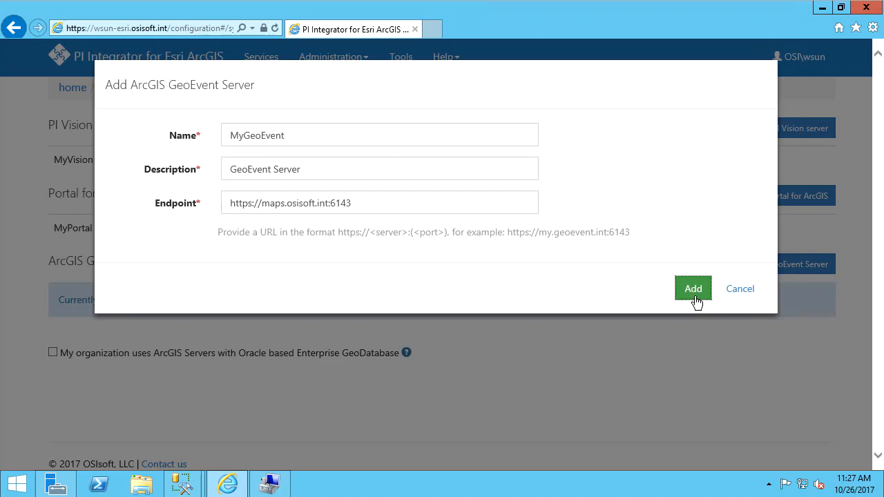
click(693, 288)
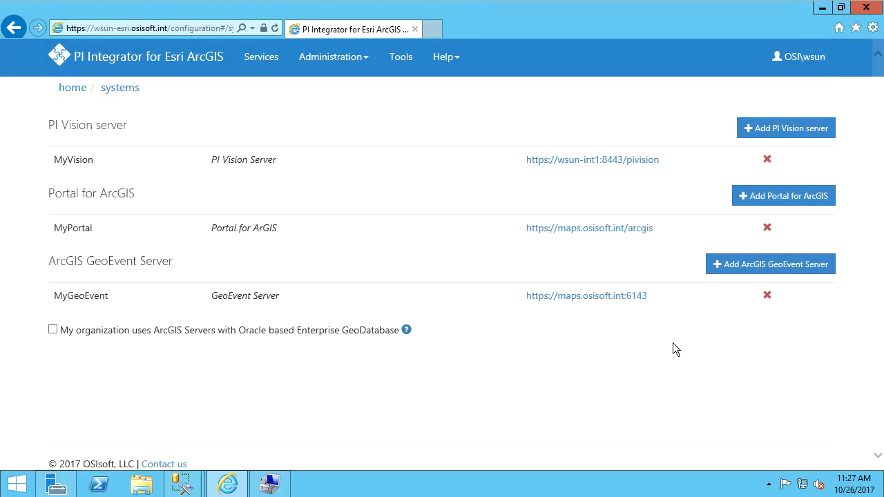